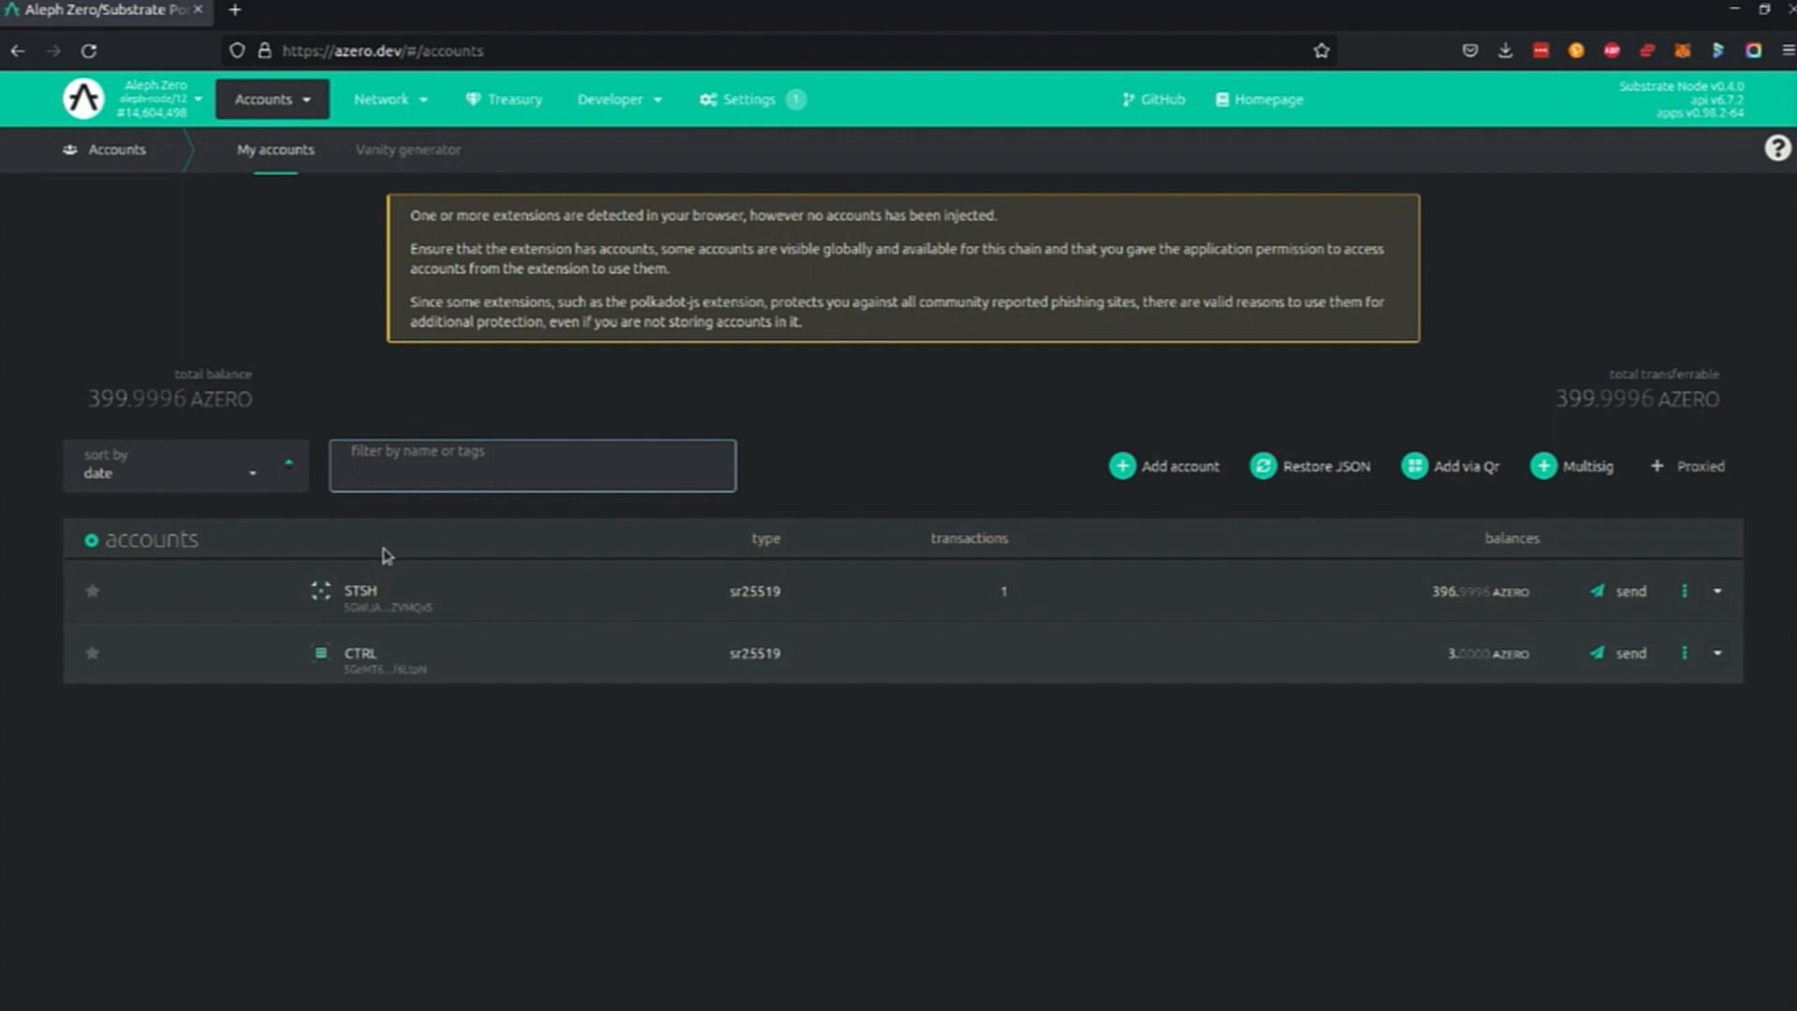
- From Staking Account actions, start a new bond with stash STSH and controller CTRL
{"action": "left_click", "coordinate": [532, 465]}
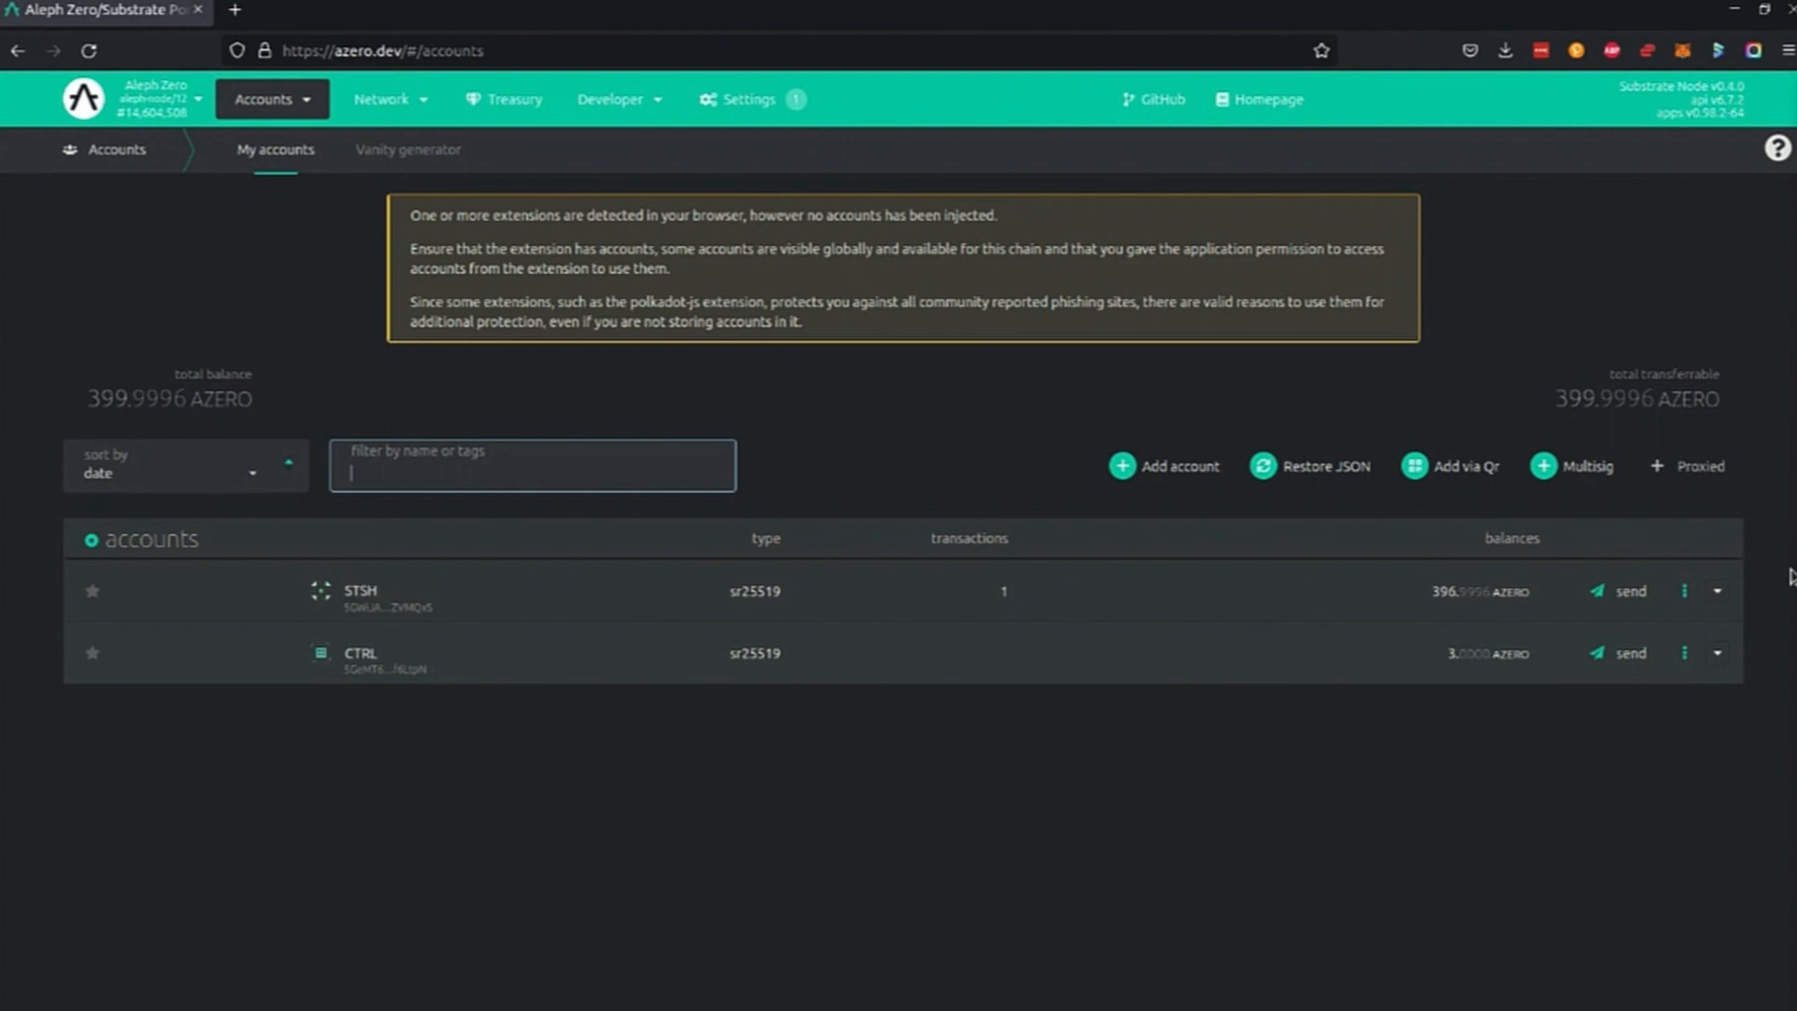
{"action": "mouse_move", "coordinate": [391, 580]}
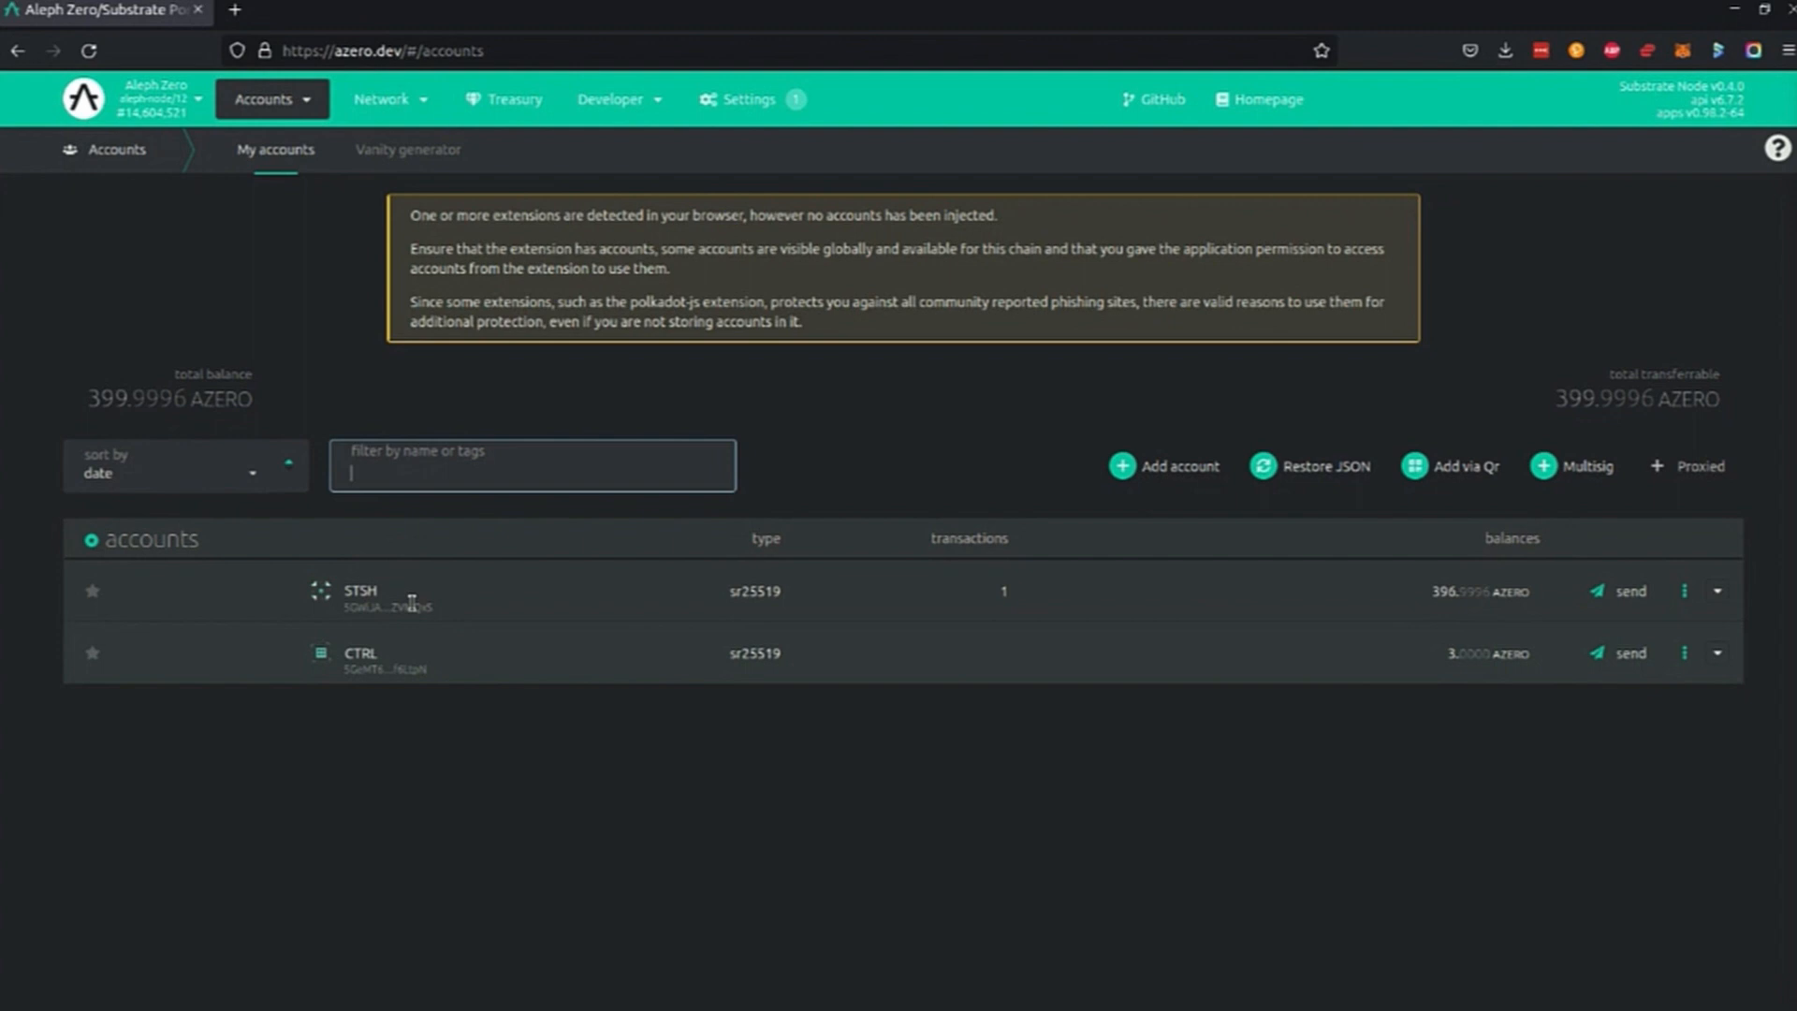
{"action": "left_click", "coordinate": [359, 659]}
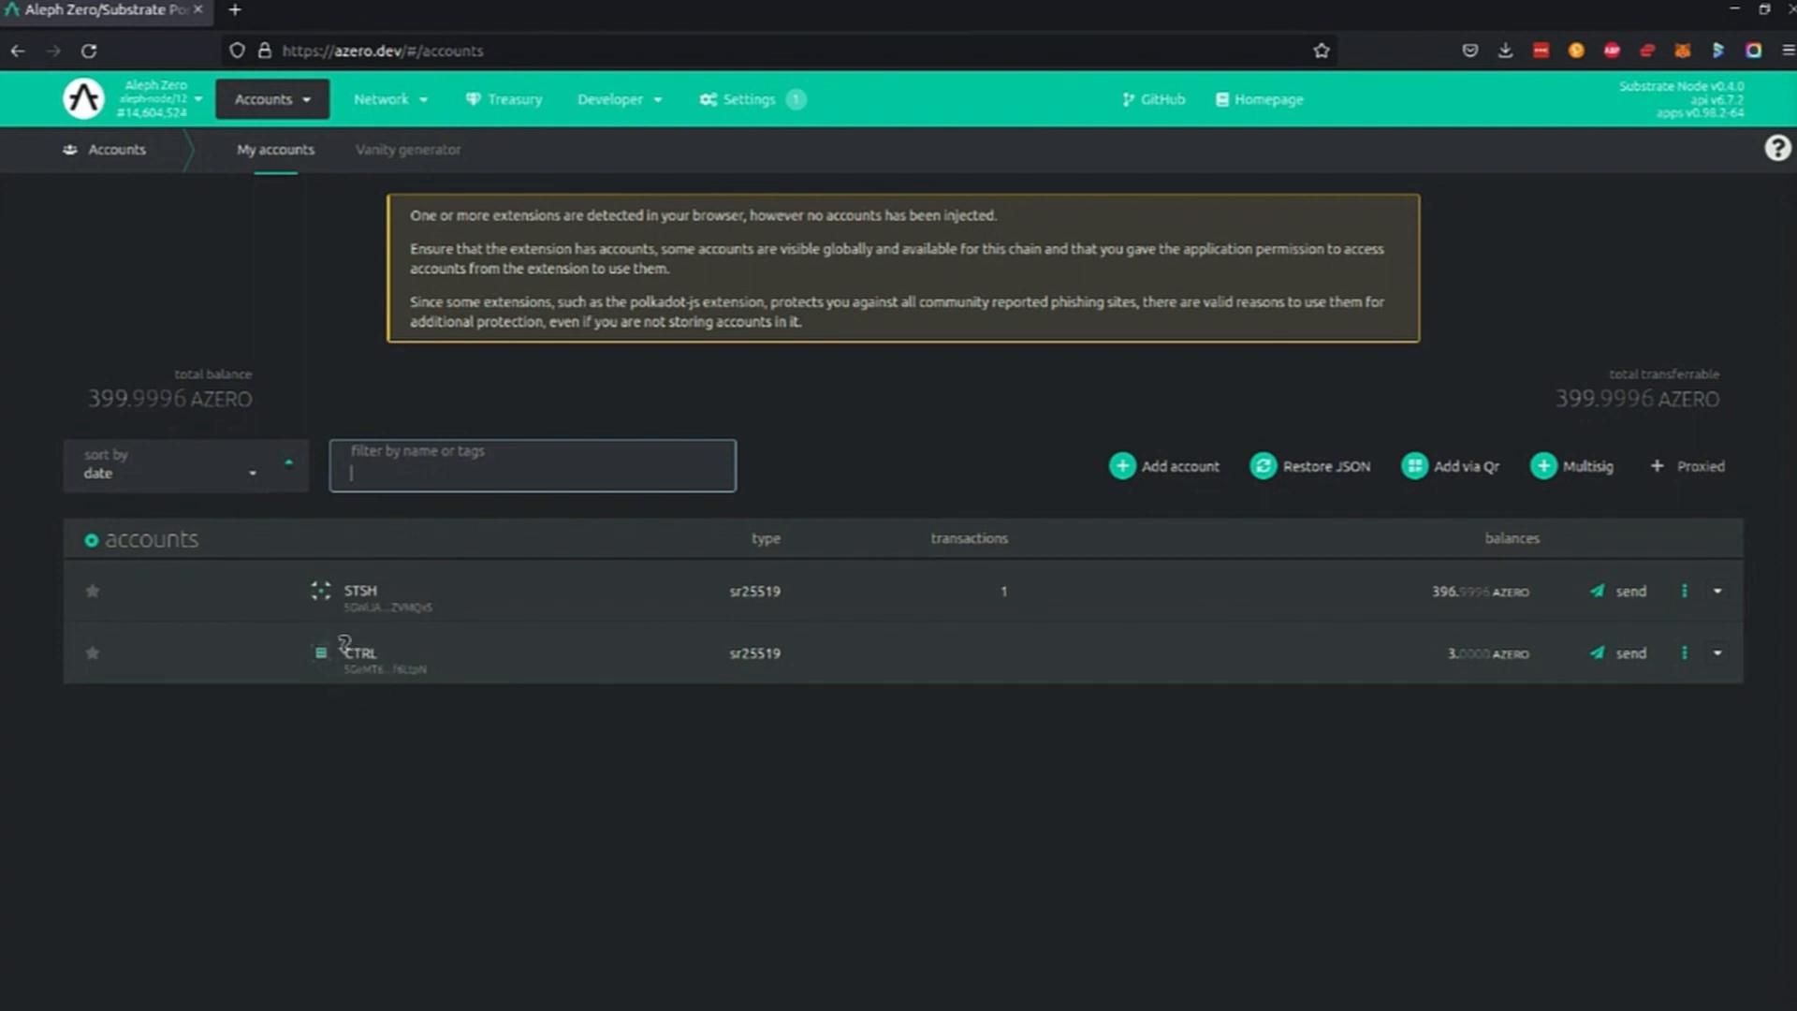
{"action": "mouse_move", "coordinate": [492, 684]}
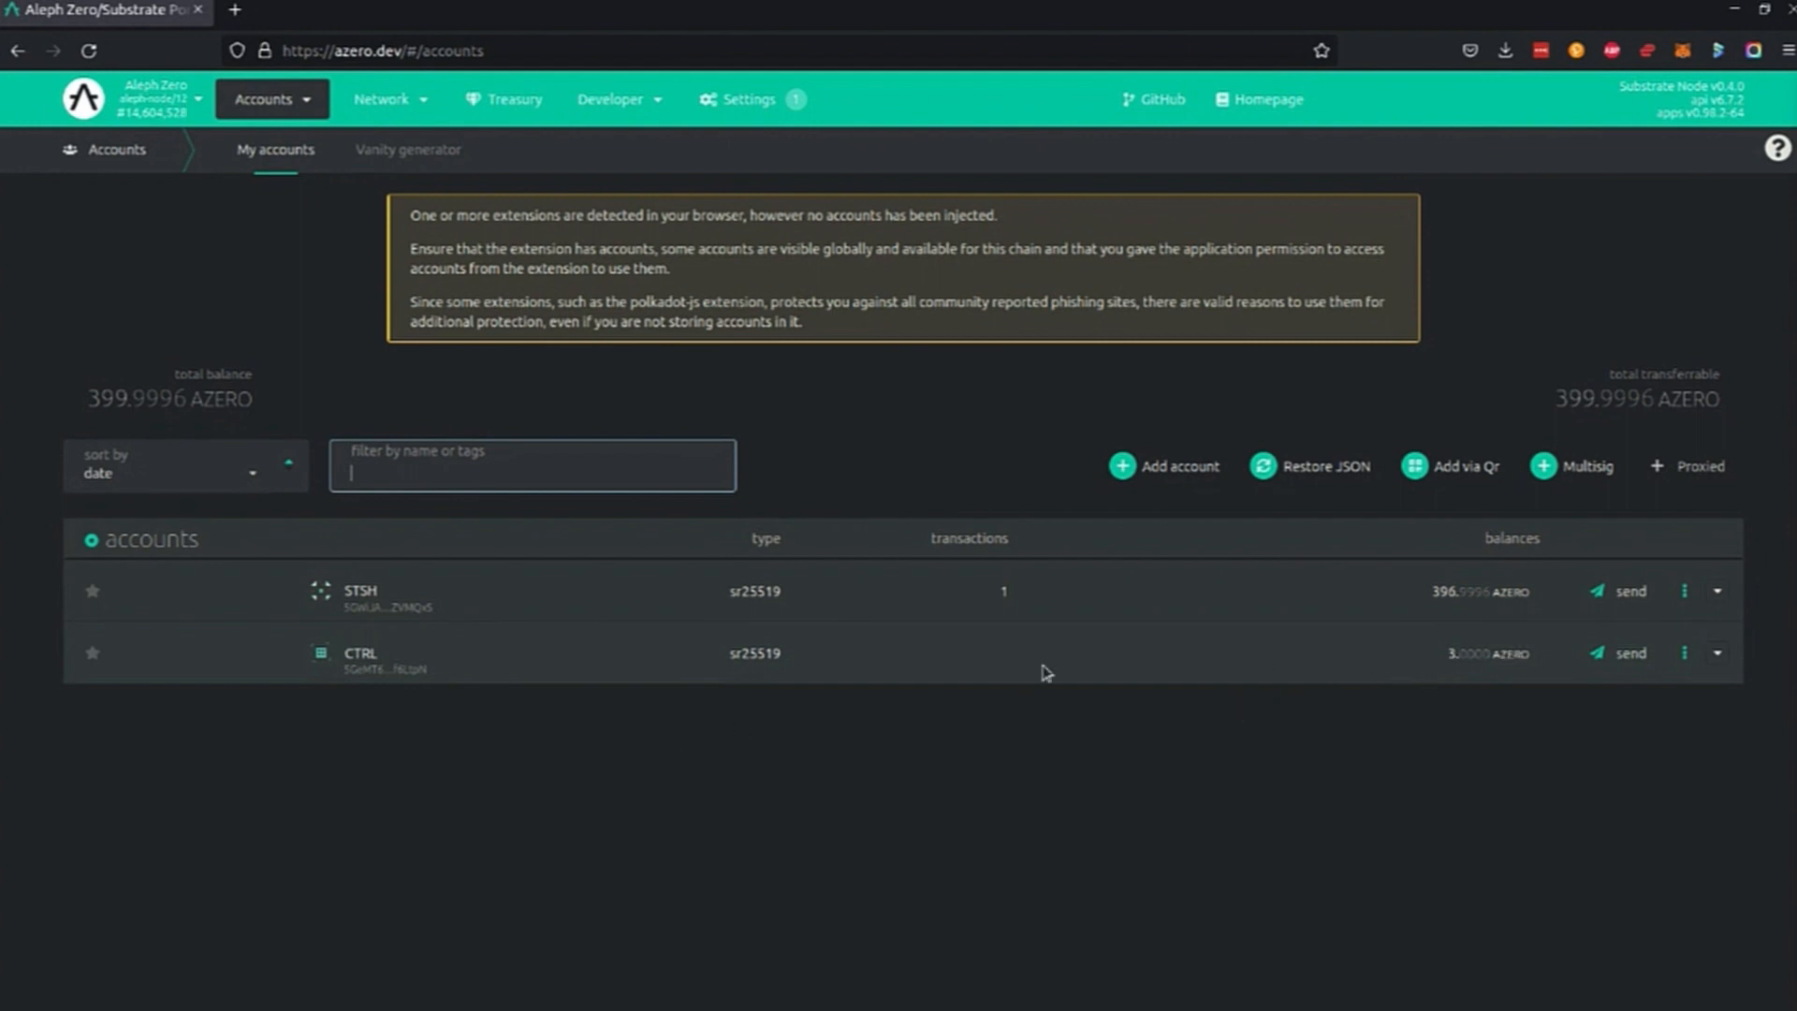
{"action": "mouse_move", "coordinate": [367, 648]}
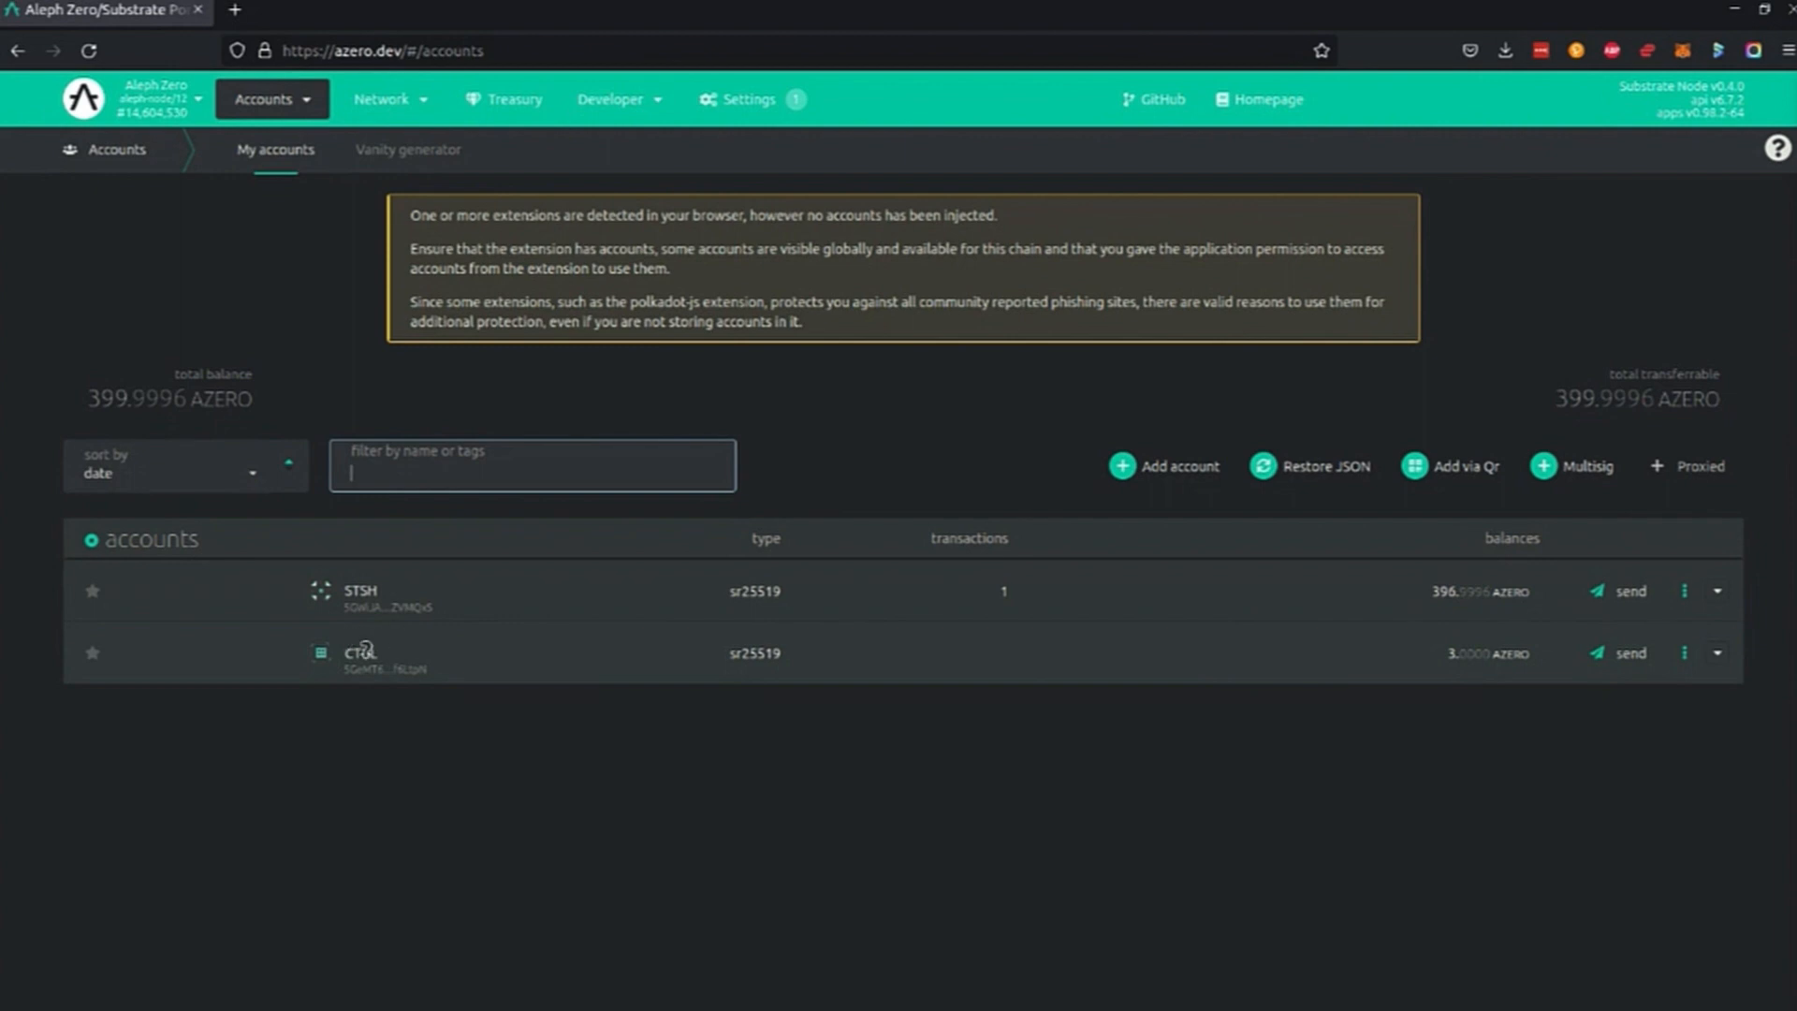
{"action": "mouse_move", "coordinate": [393, 684]}
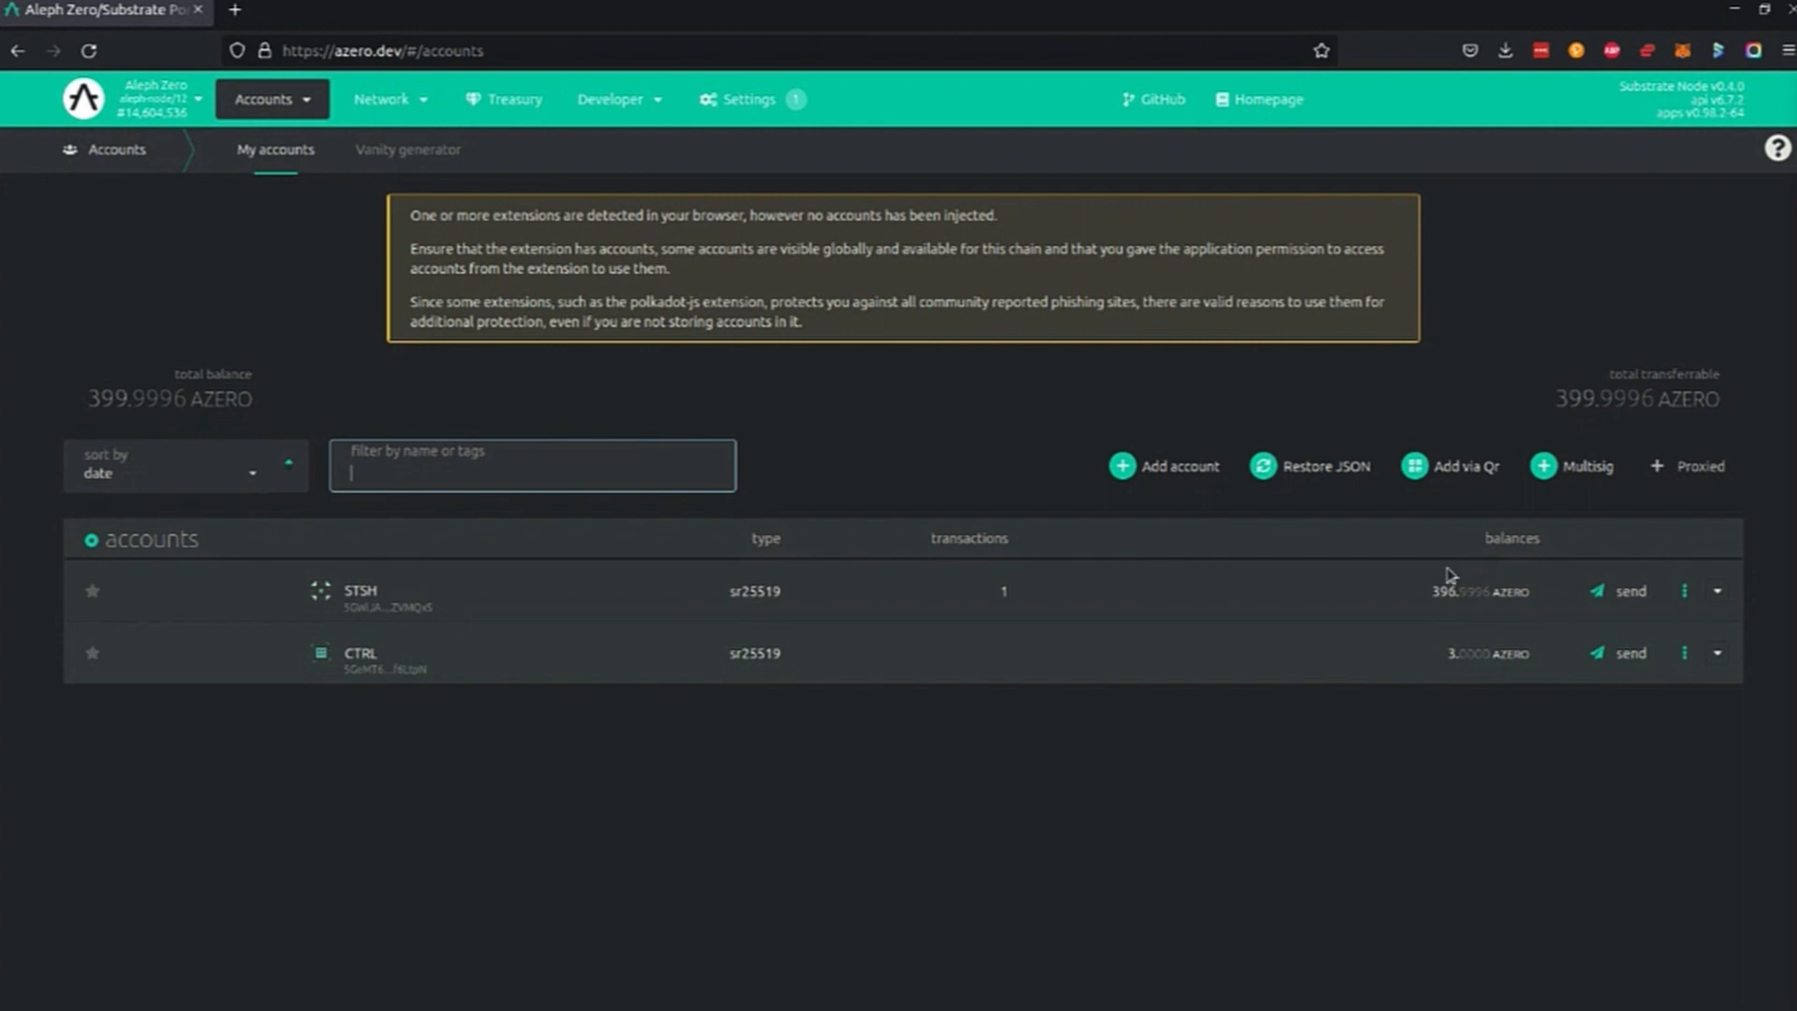
{"action": "mouse_move", "coordinate": [1480, 562]}
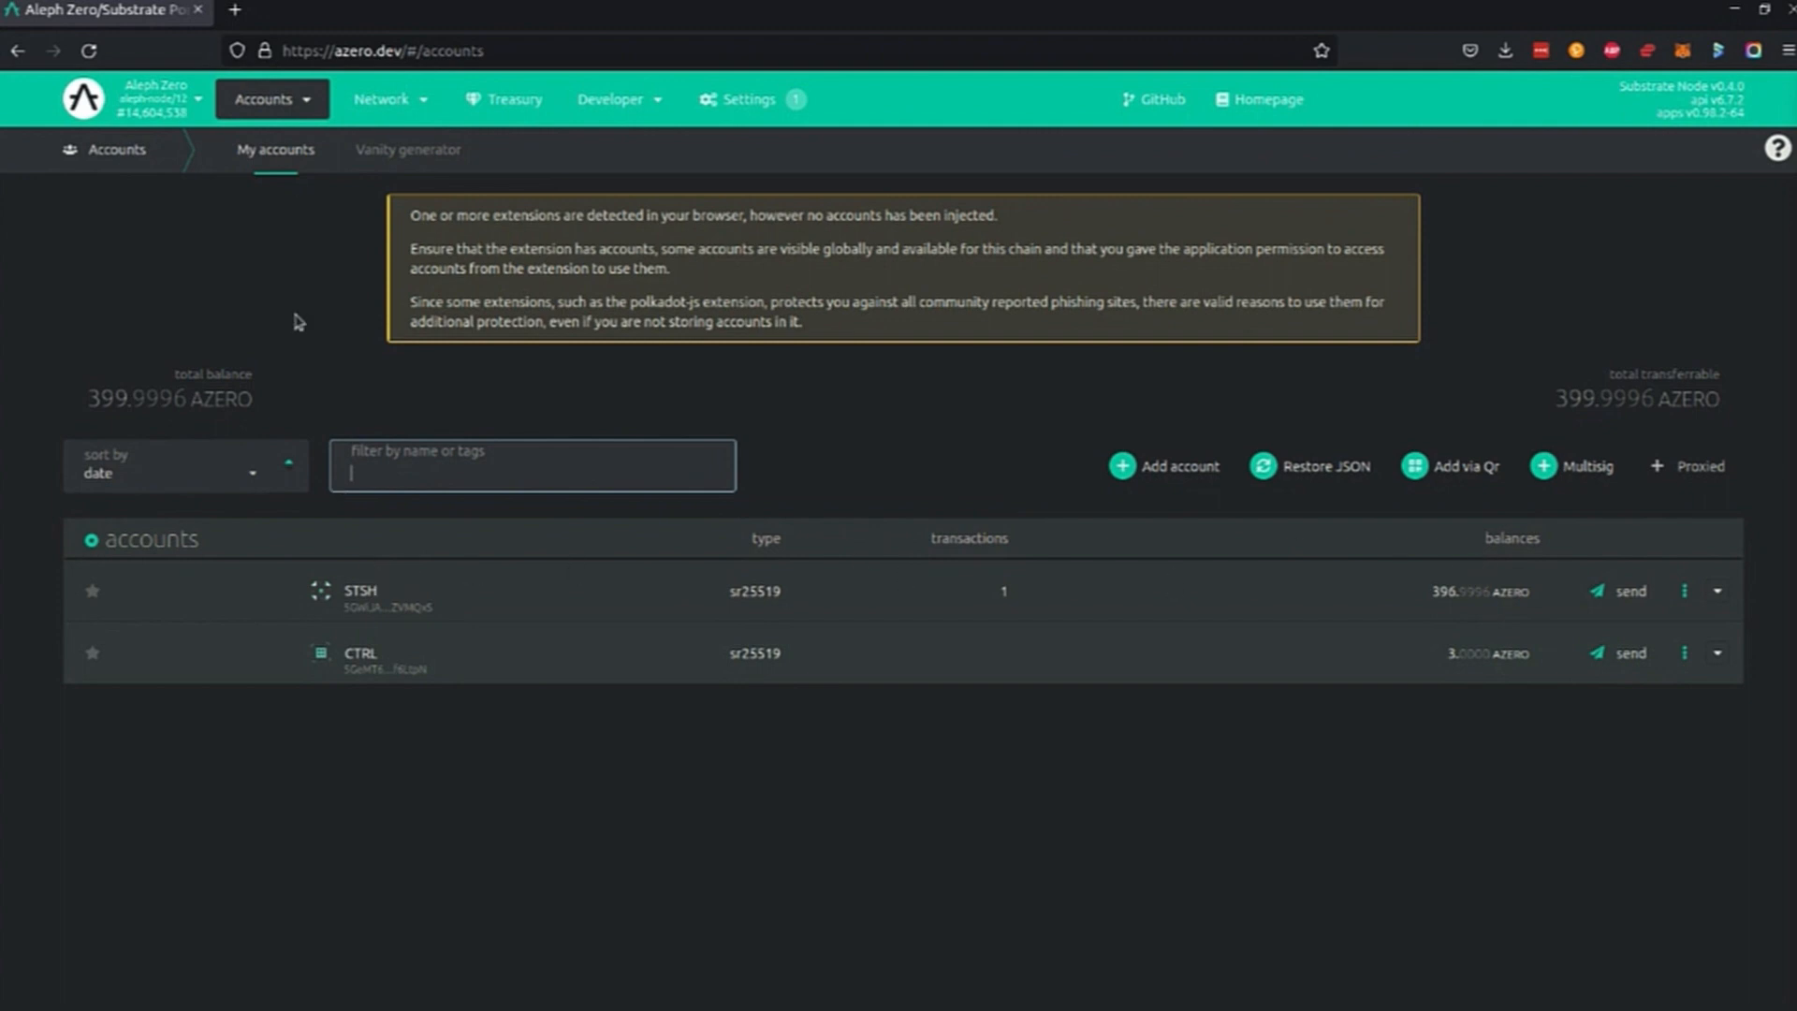
{"action": "left_click", "coordinate": [391, 172]}
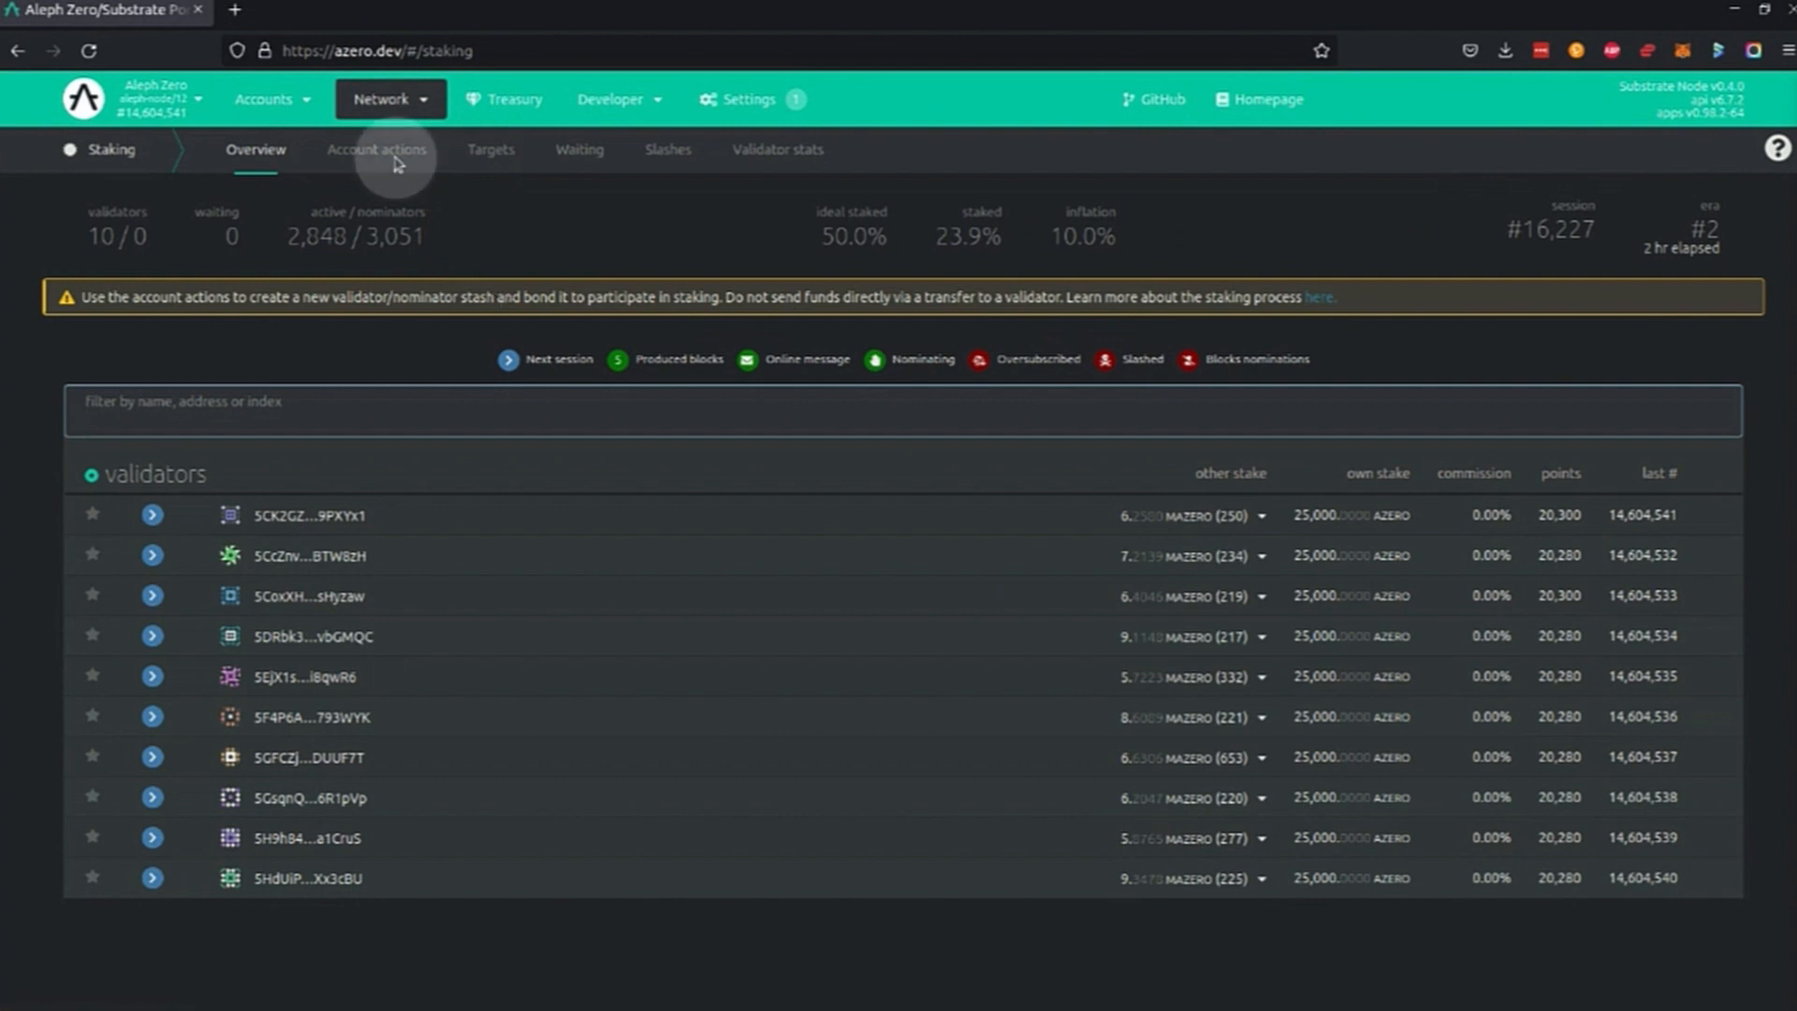
{"action": "left_click", "coordinate": [377, 150]}
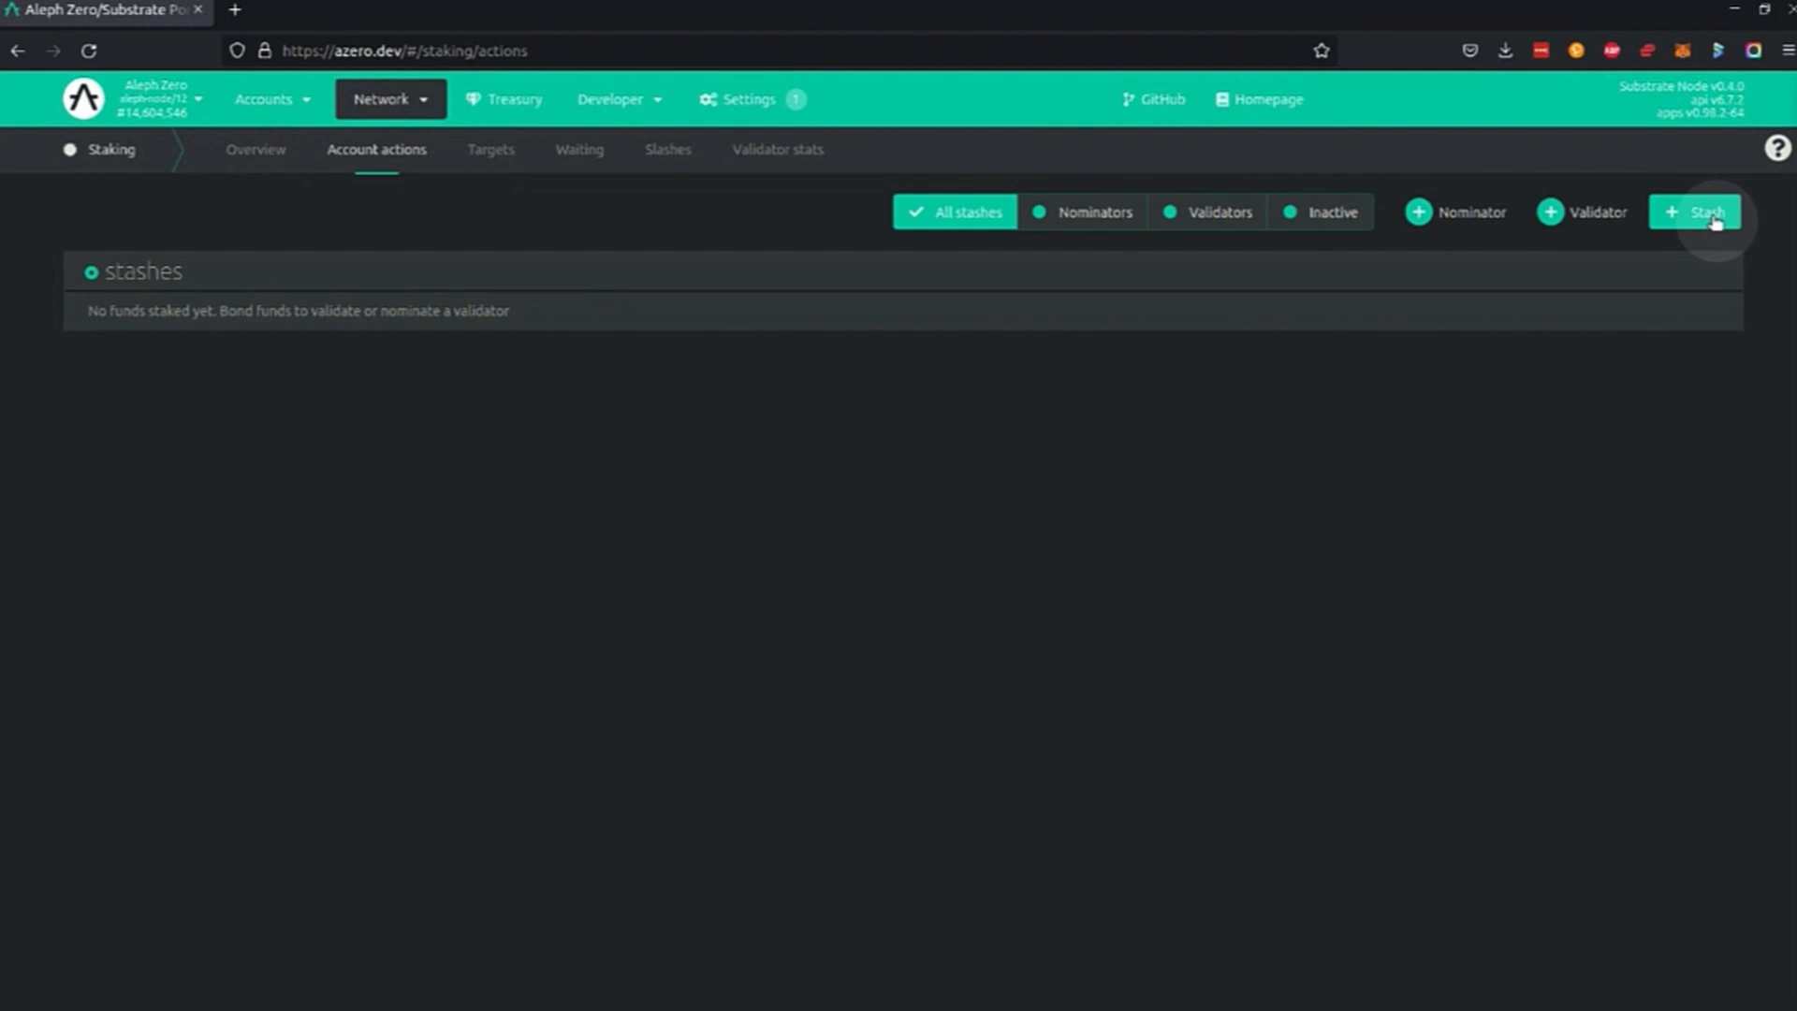
{"action": "left_click", "coordinate": [1697, 210]}
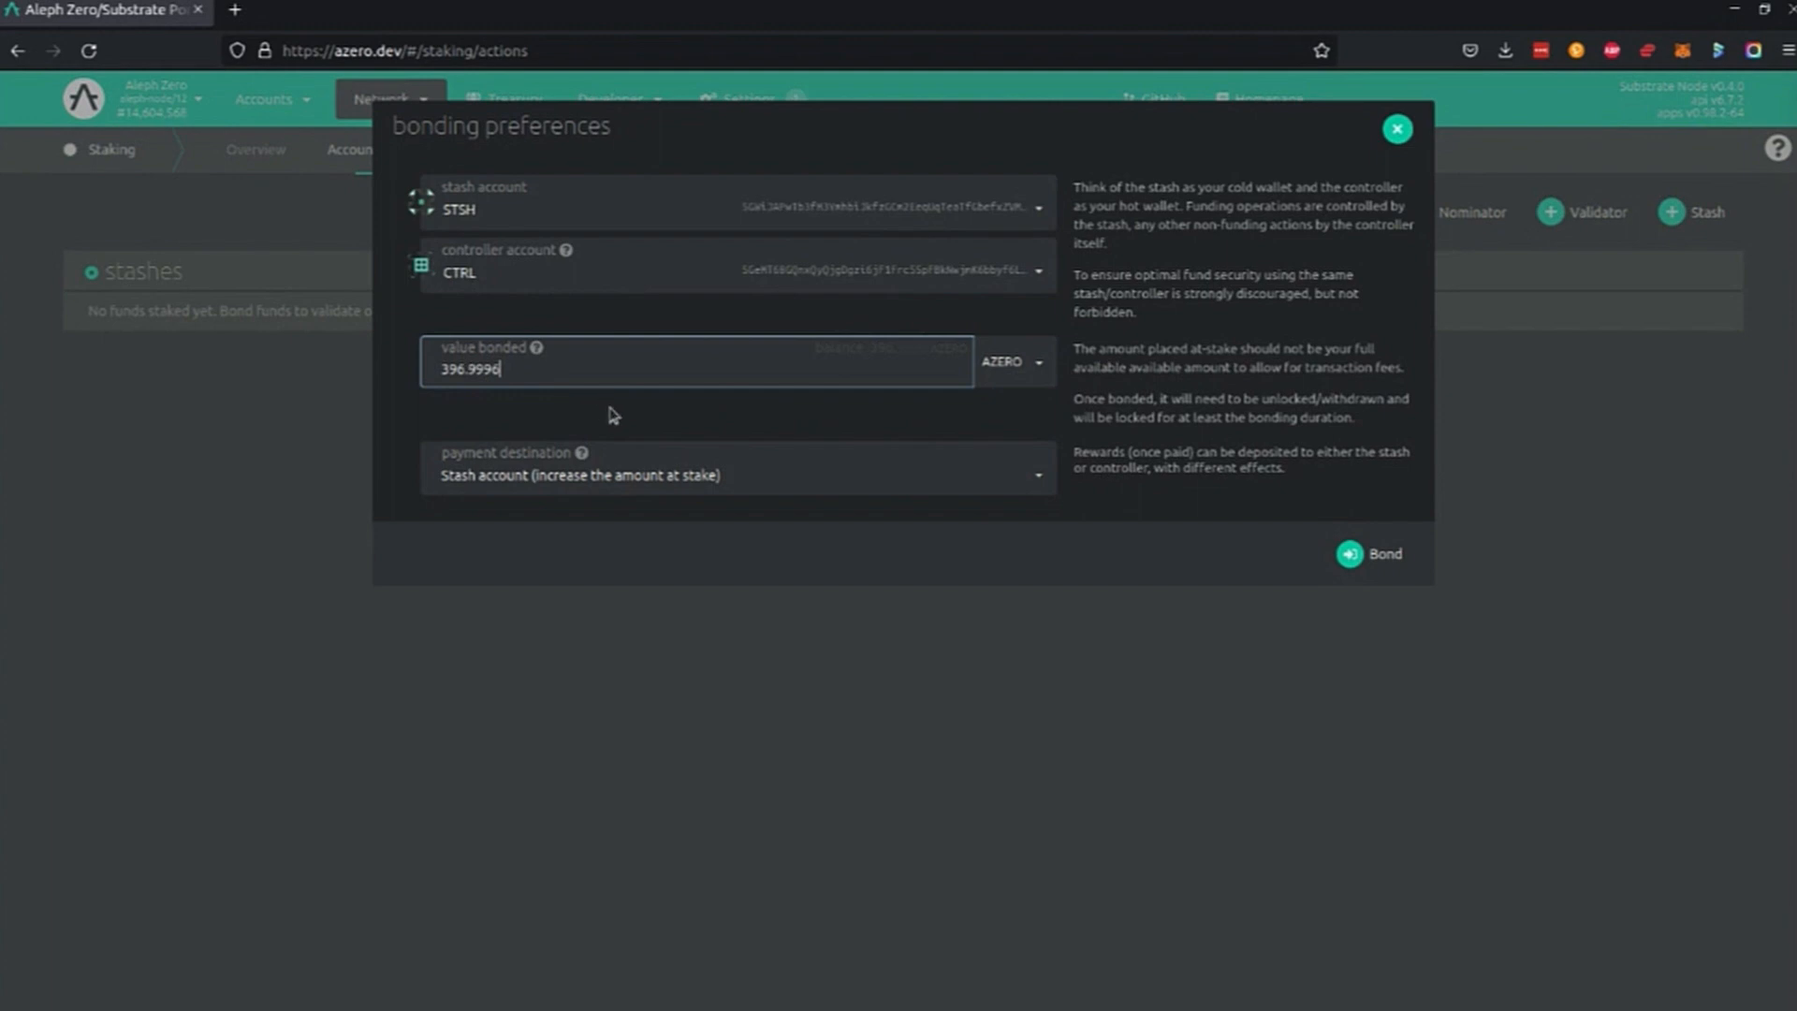
{"action": "mouse_move", "coordinate": [607, 479]}
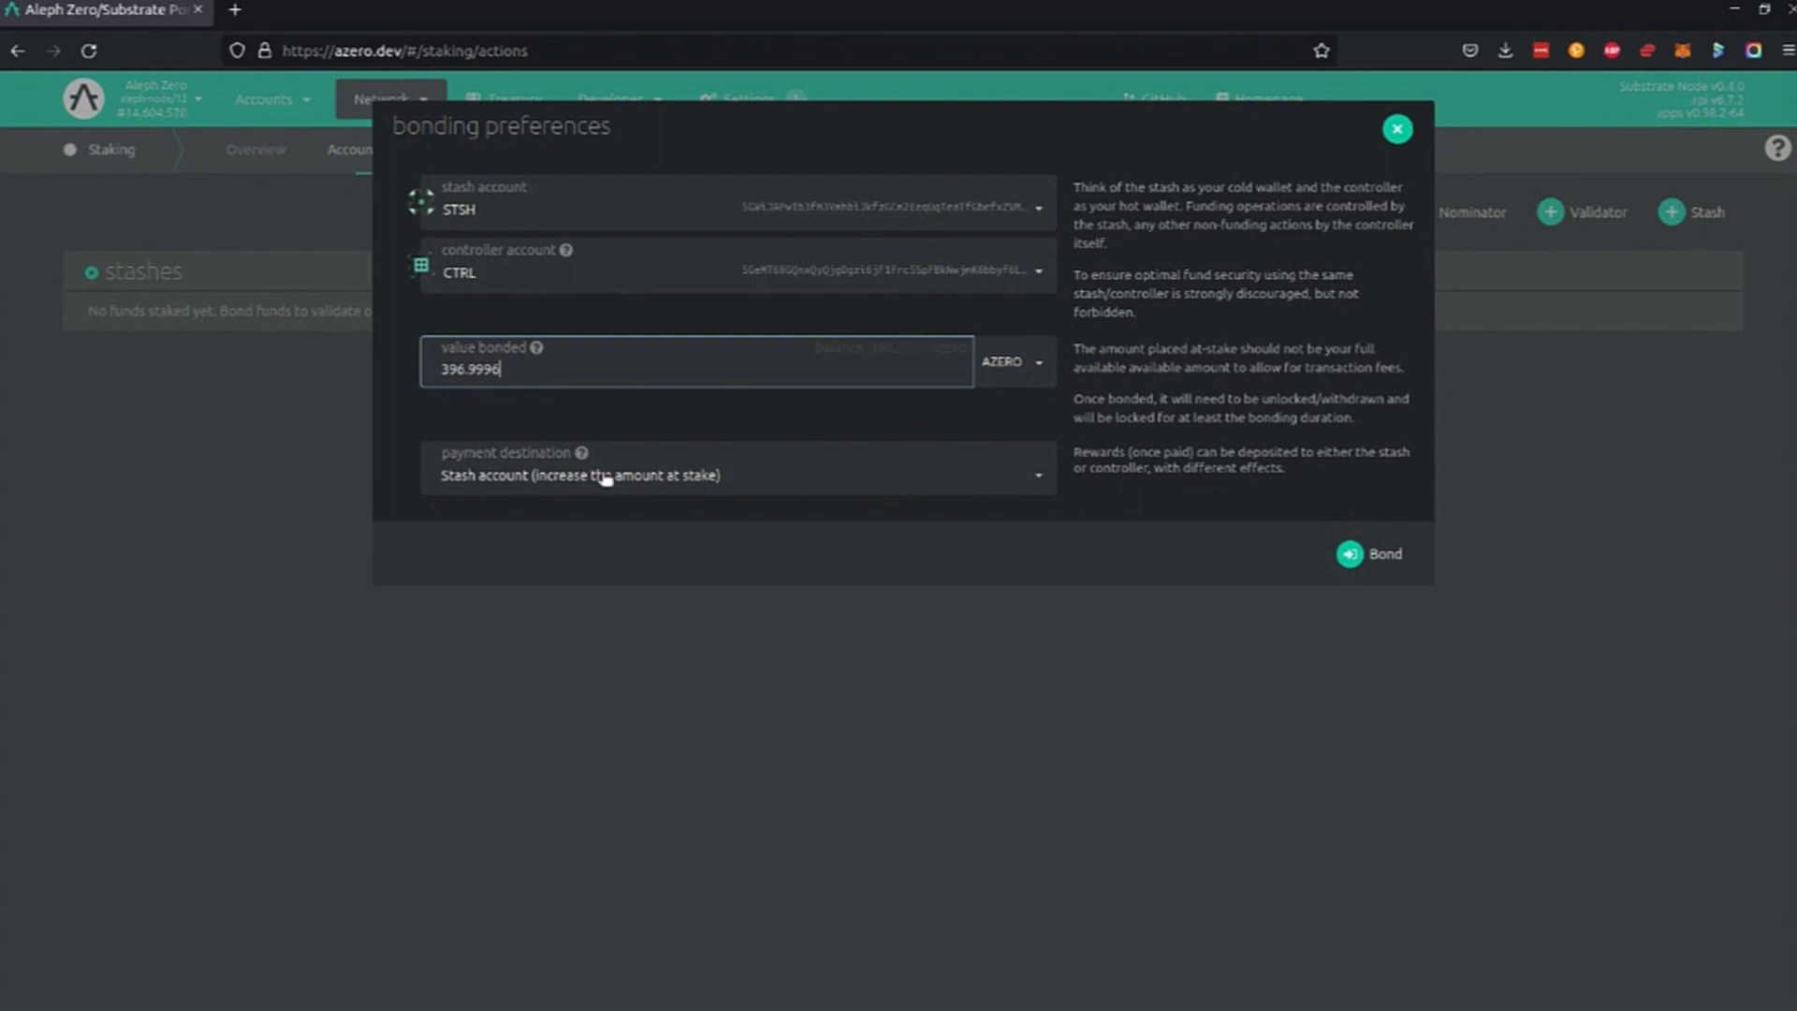
{"action": "mouse_move", "coordinate": [616, 450]}
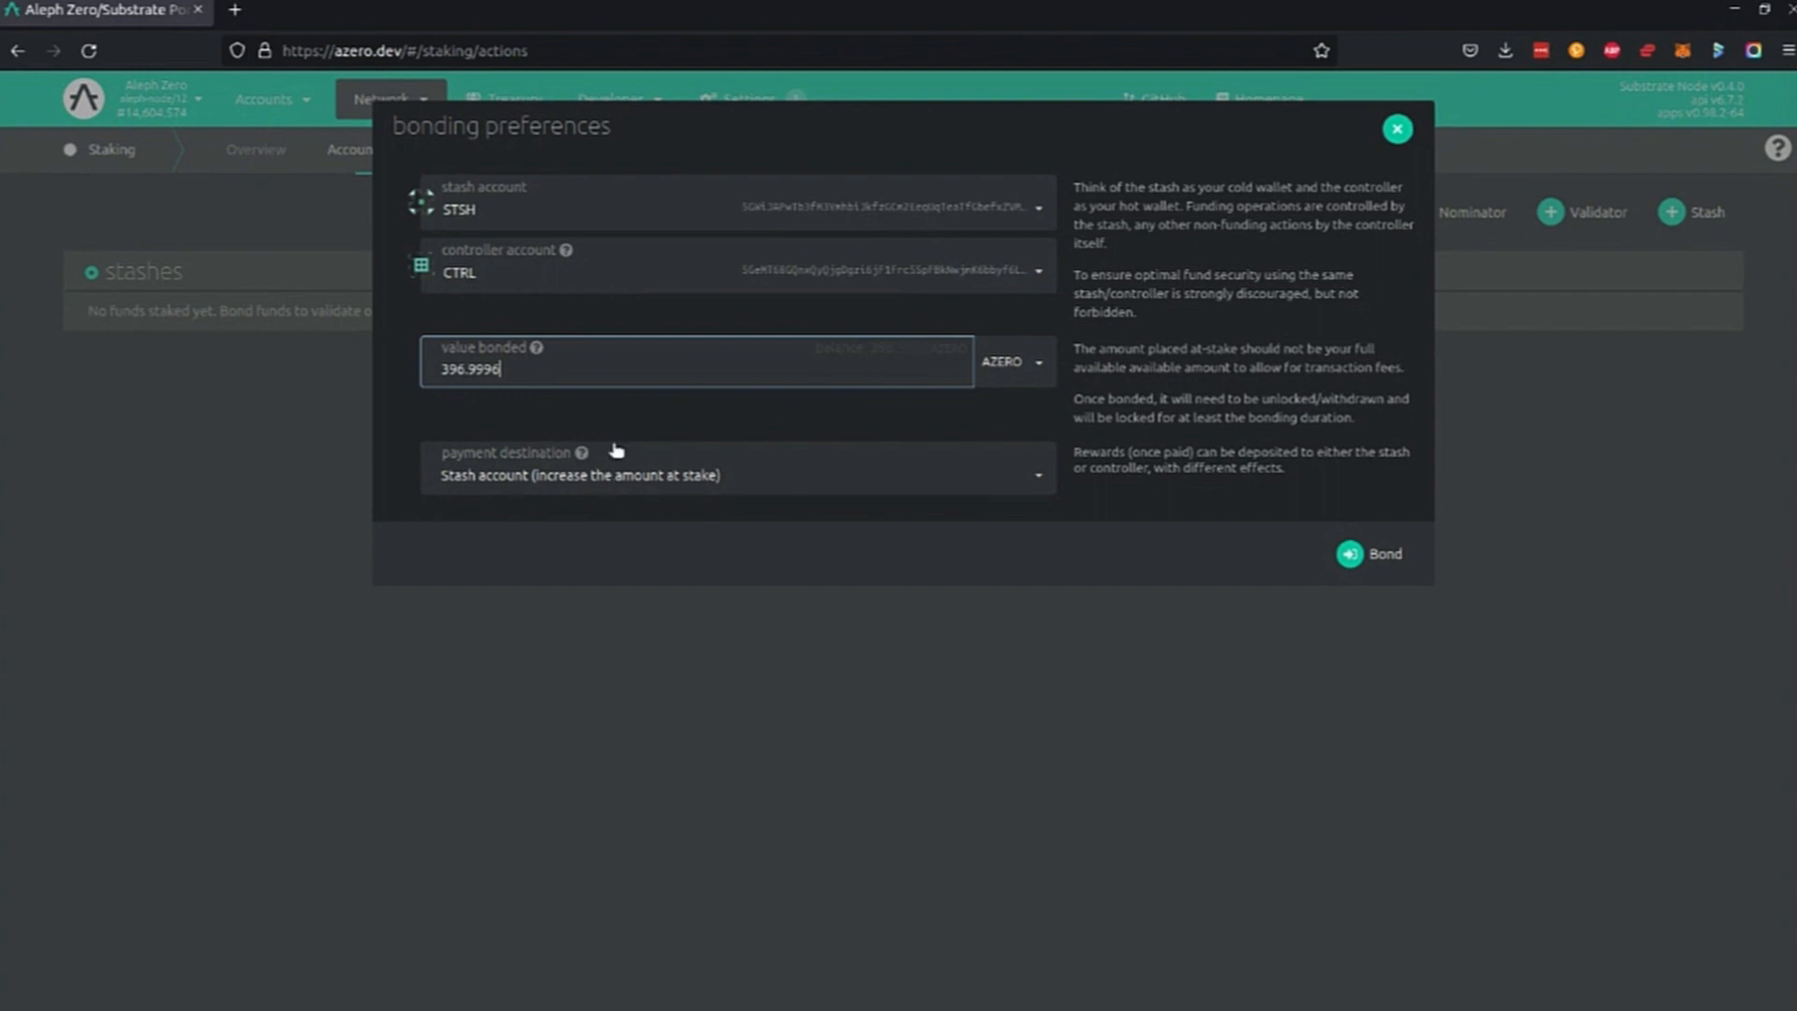
- Try a specified payment account, then set rewards back to the stash account
{"action": "left_click", "coordinate": [736, 474]}
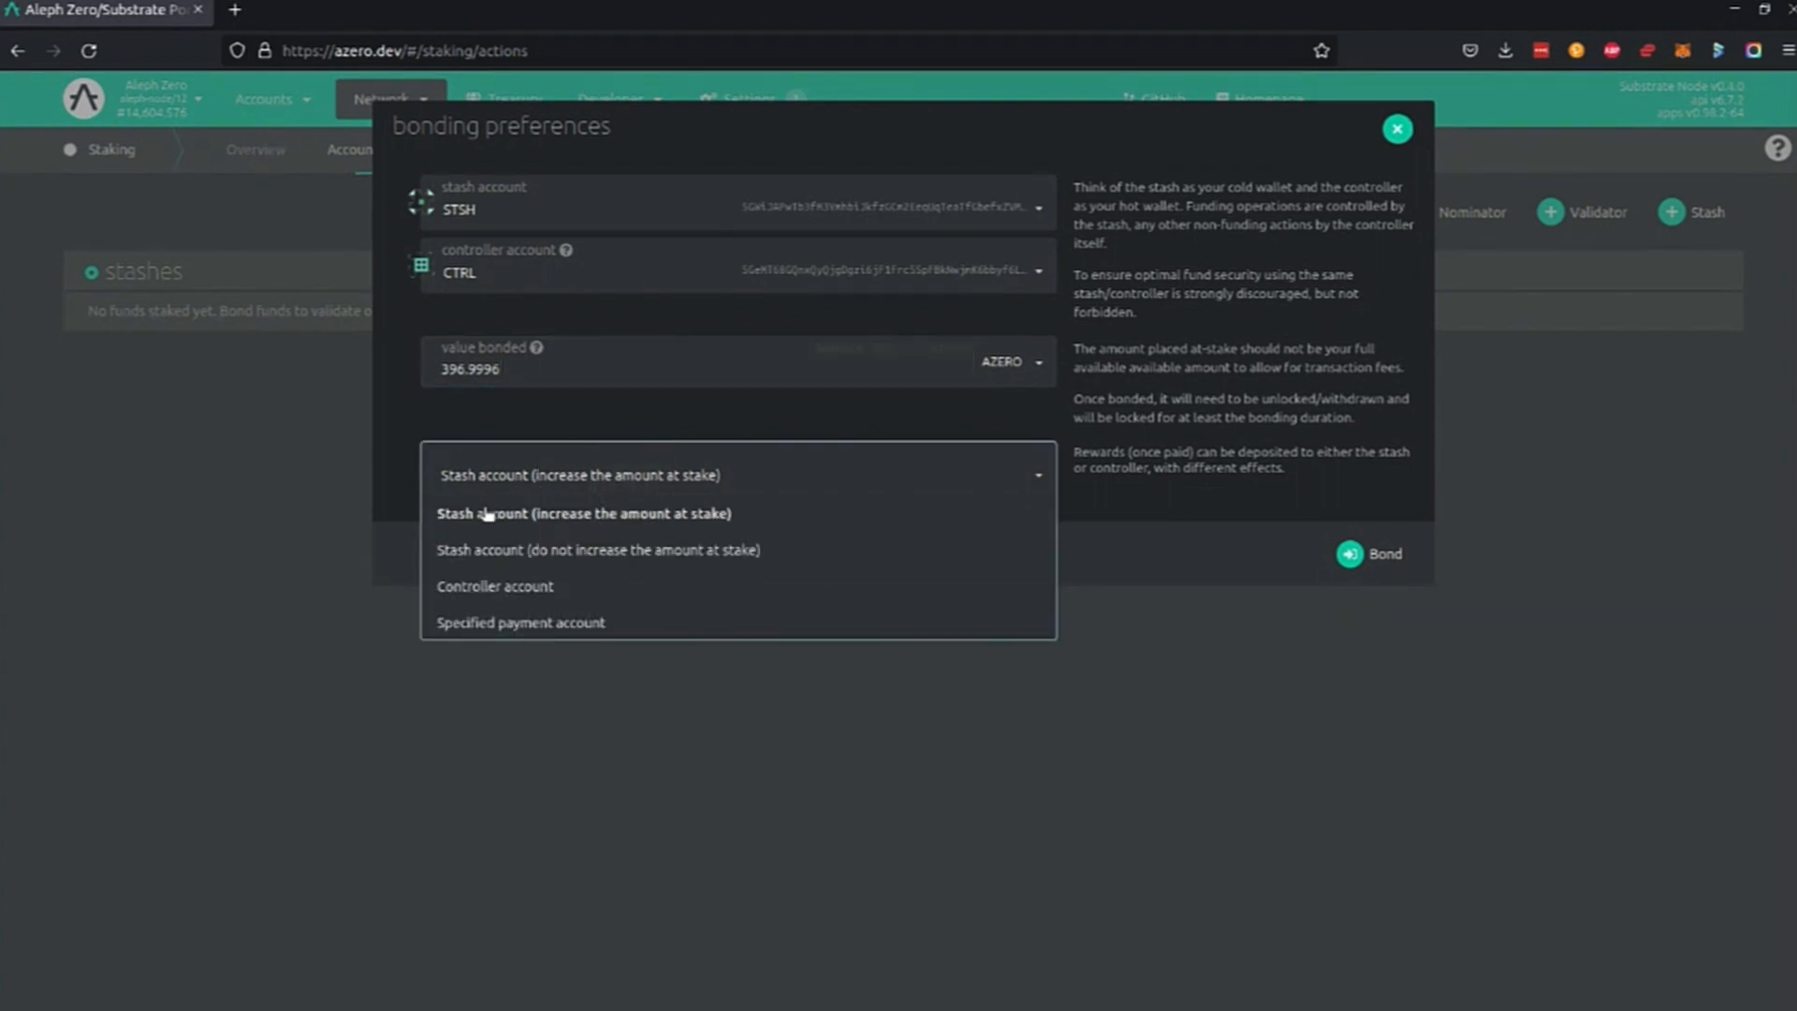
{"action": "mouse_move", "coordinate": [705, 521]}
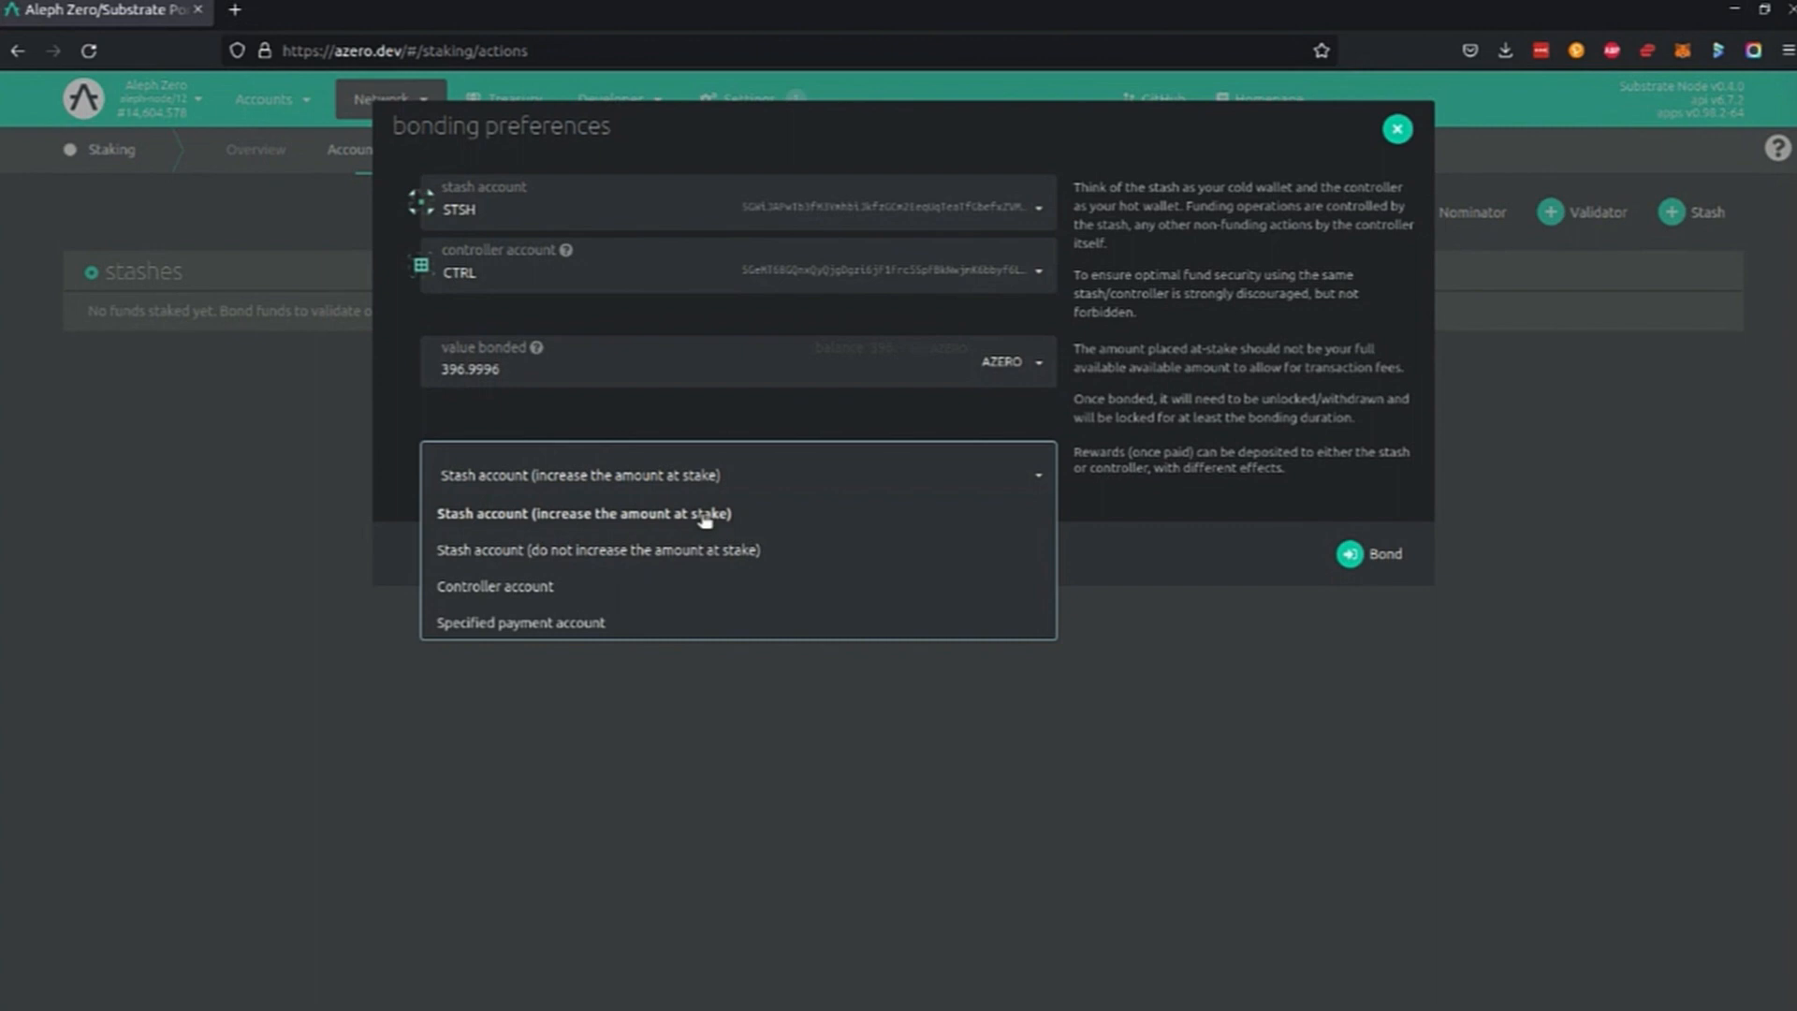
{"action": "mouse_move", "coordinate": [699, 518]}
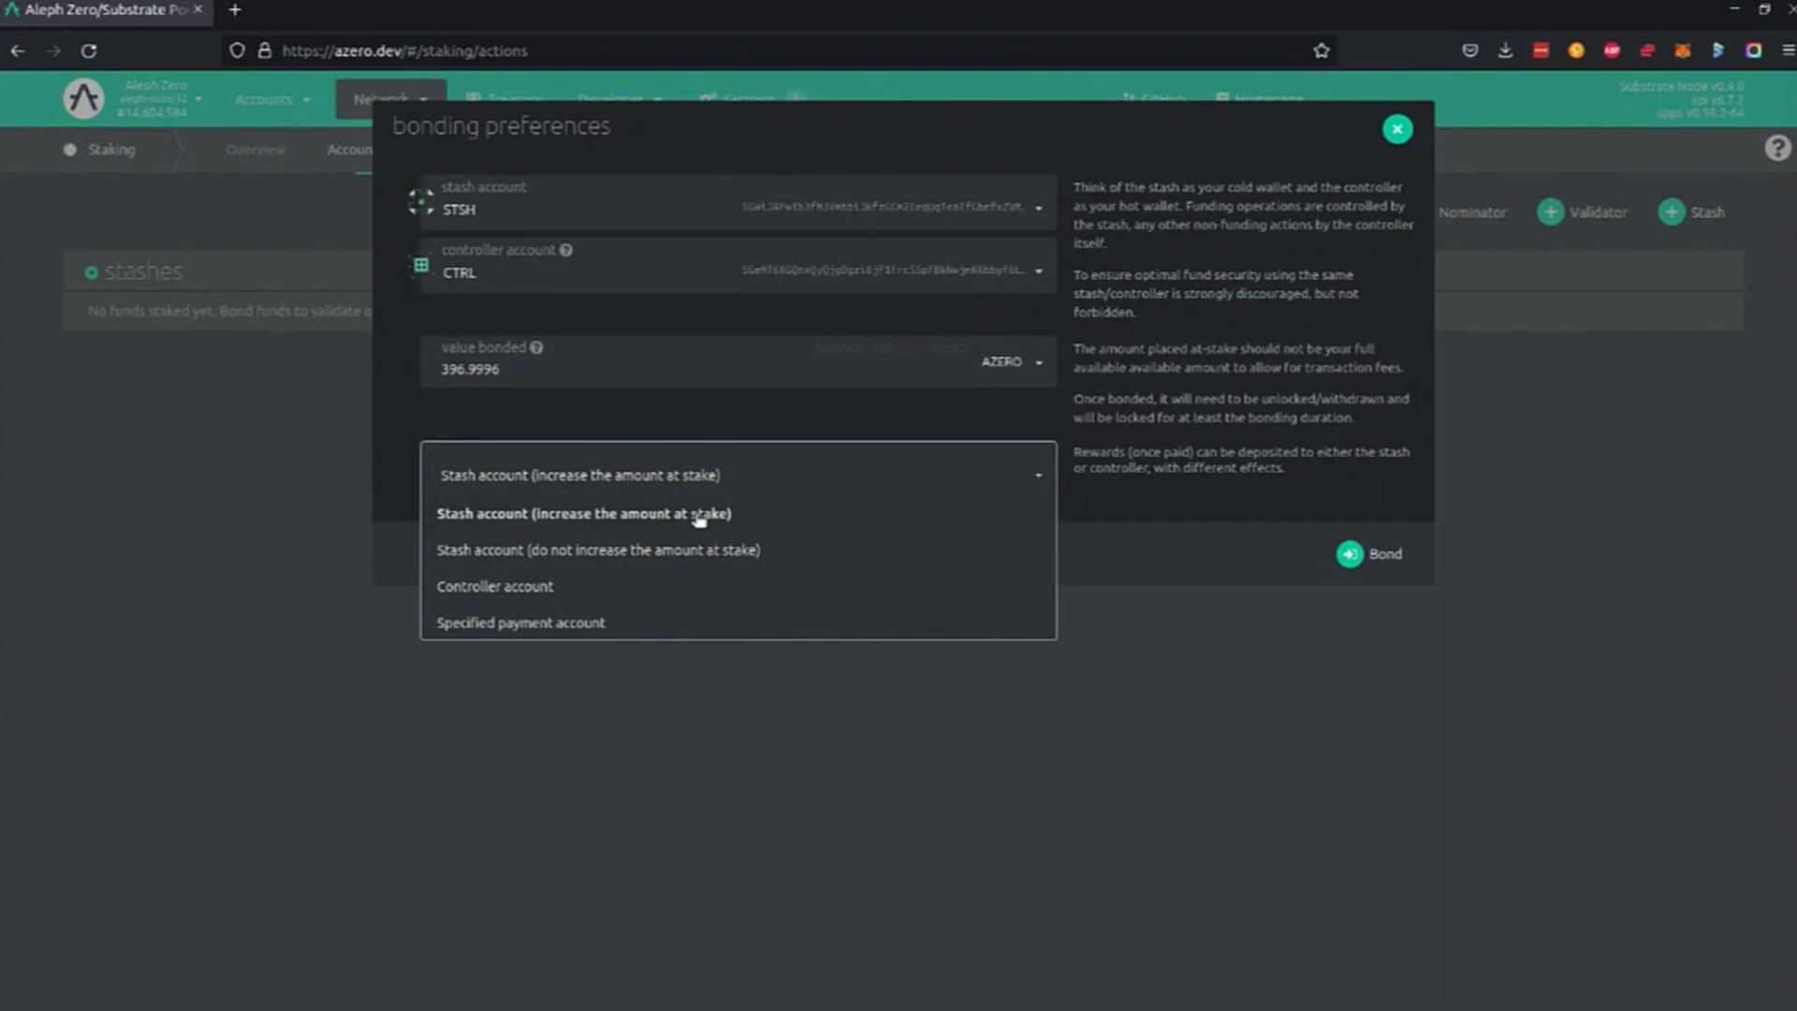
{"action": "mouse_move", "coordinate": [634, 531]}
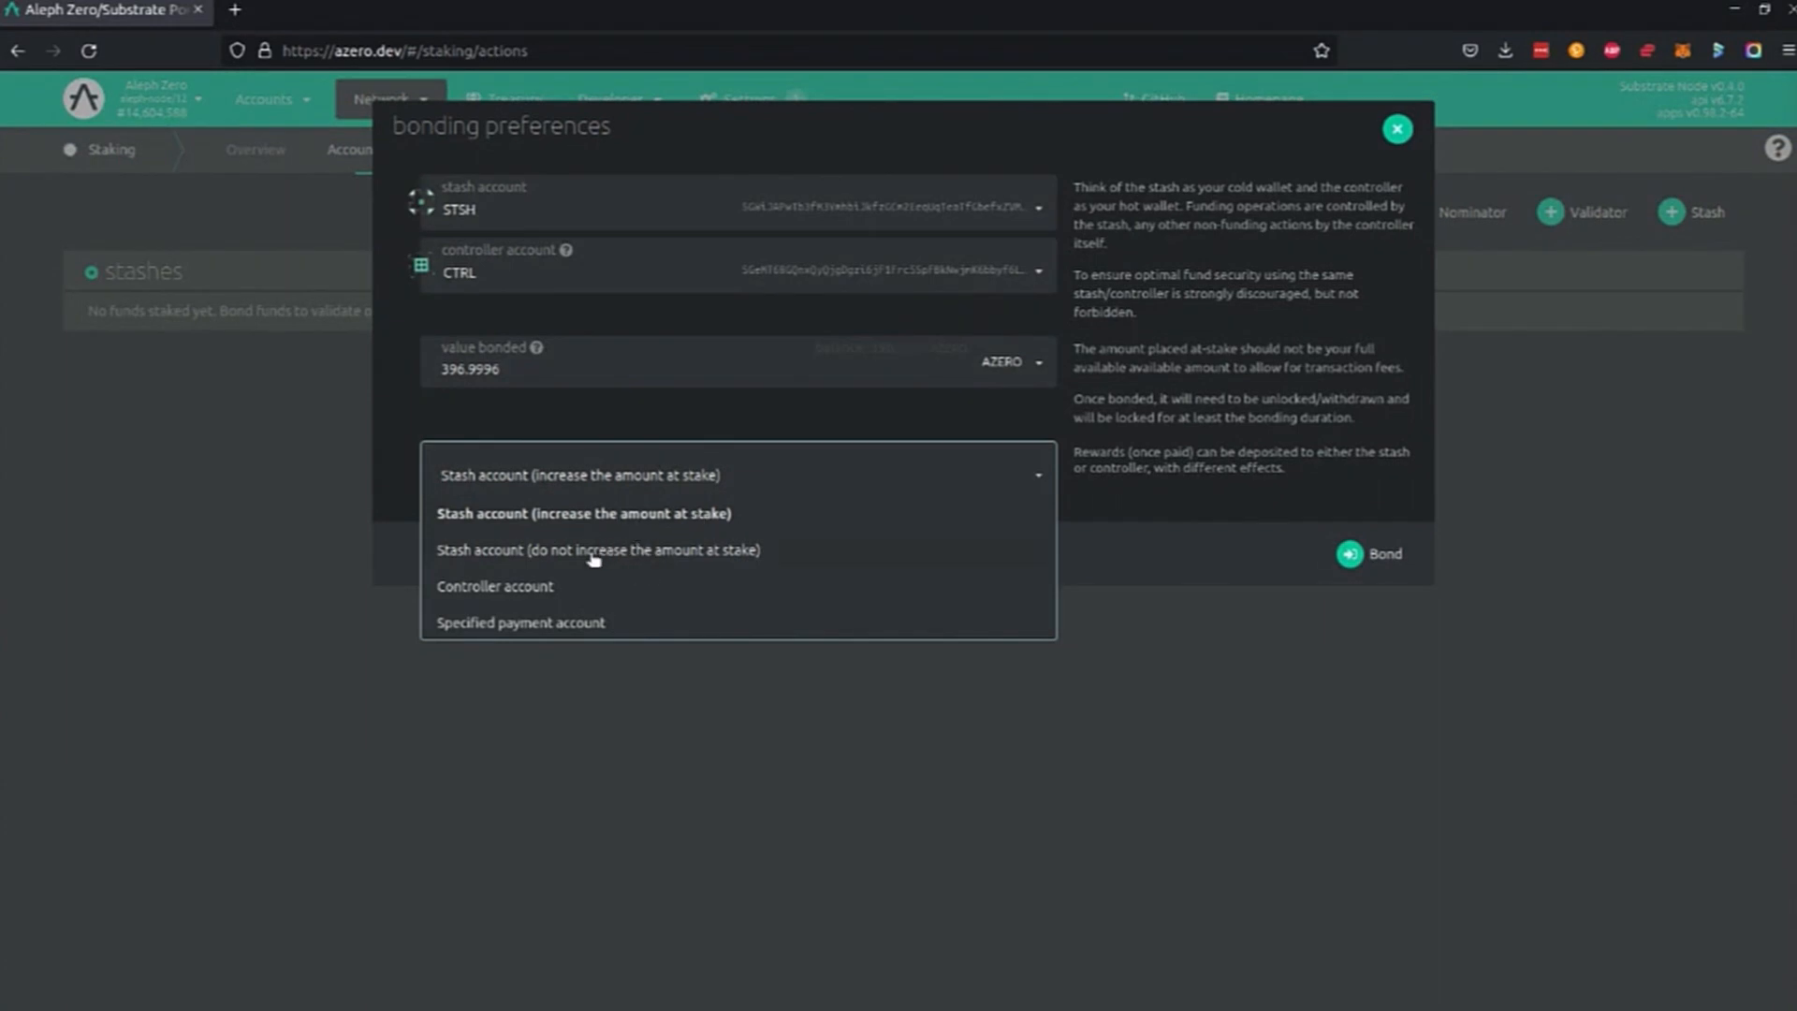
{"action": "mouse_move", "coordinate": [583, 586]}
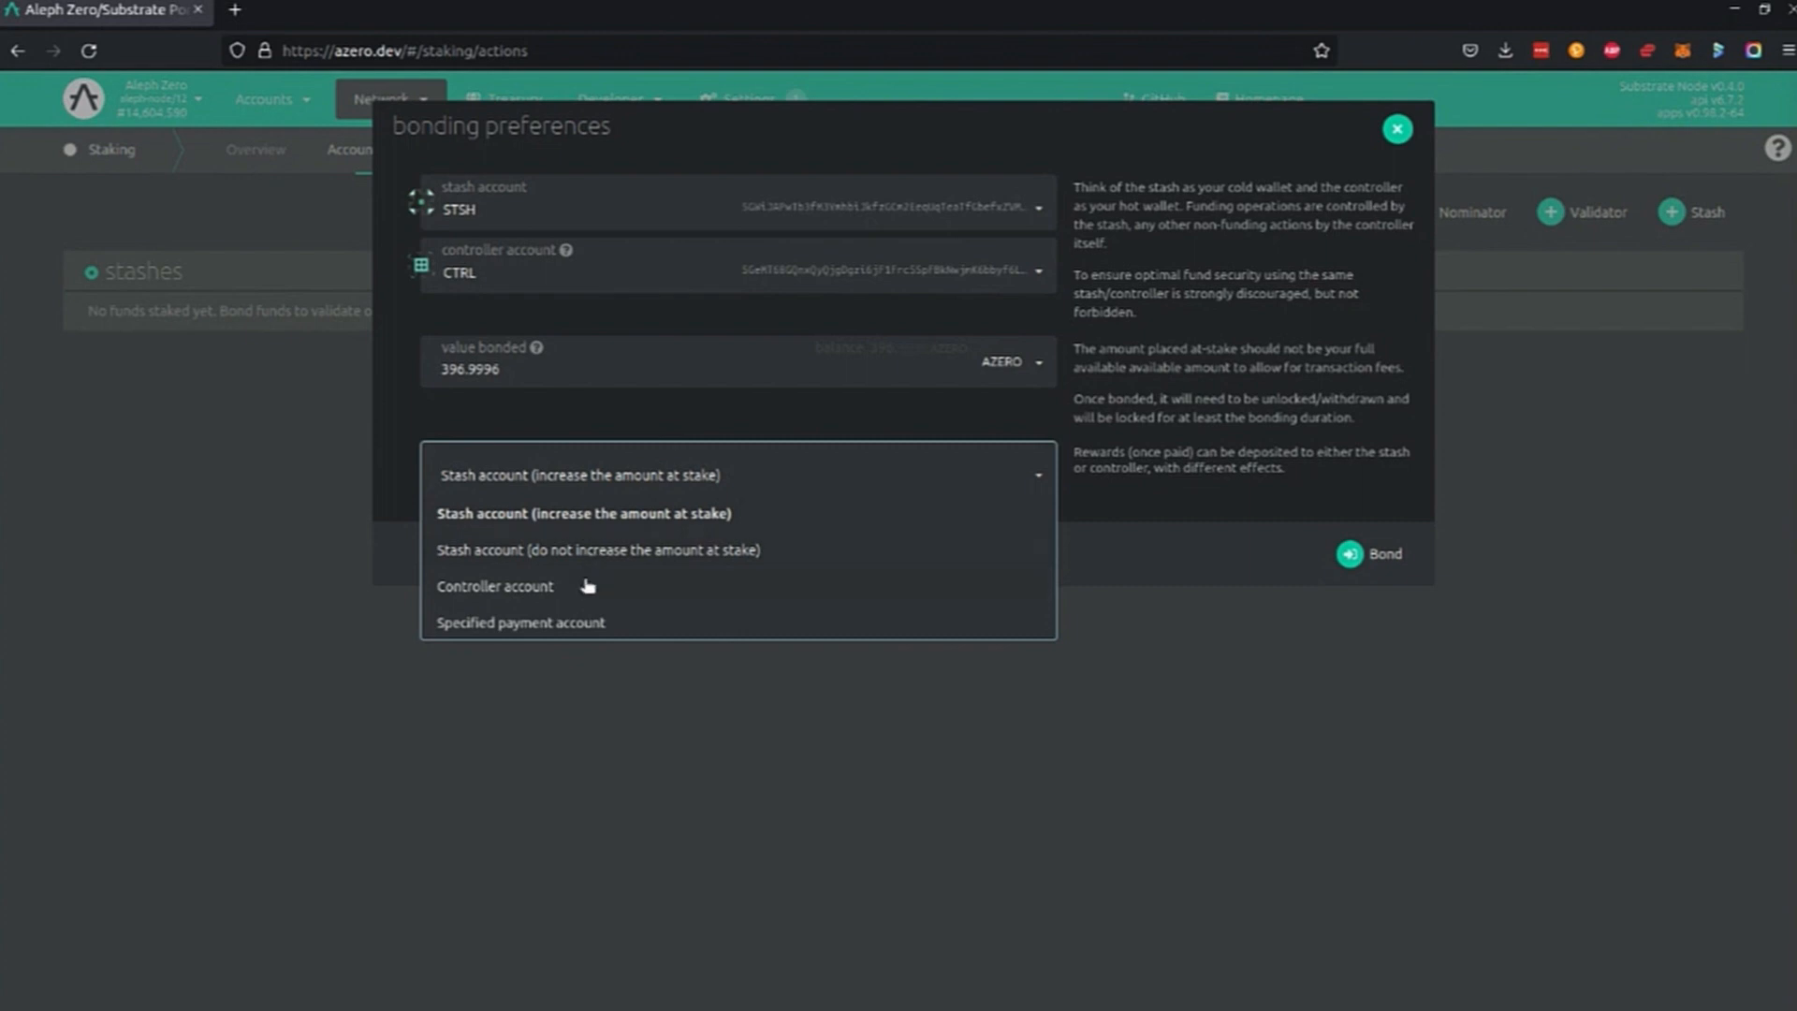
{"action": "mouse_move", "coordinate": [590, 631]}
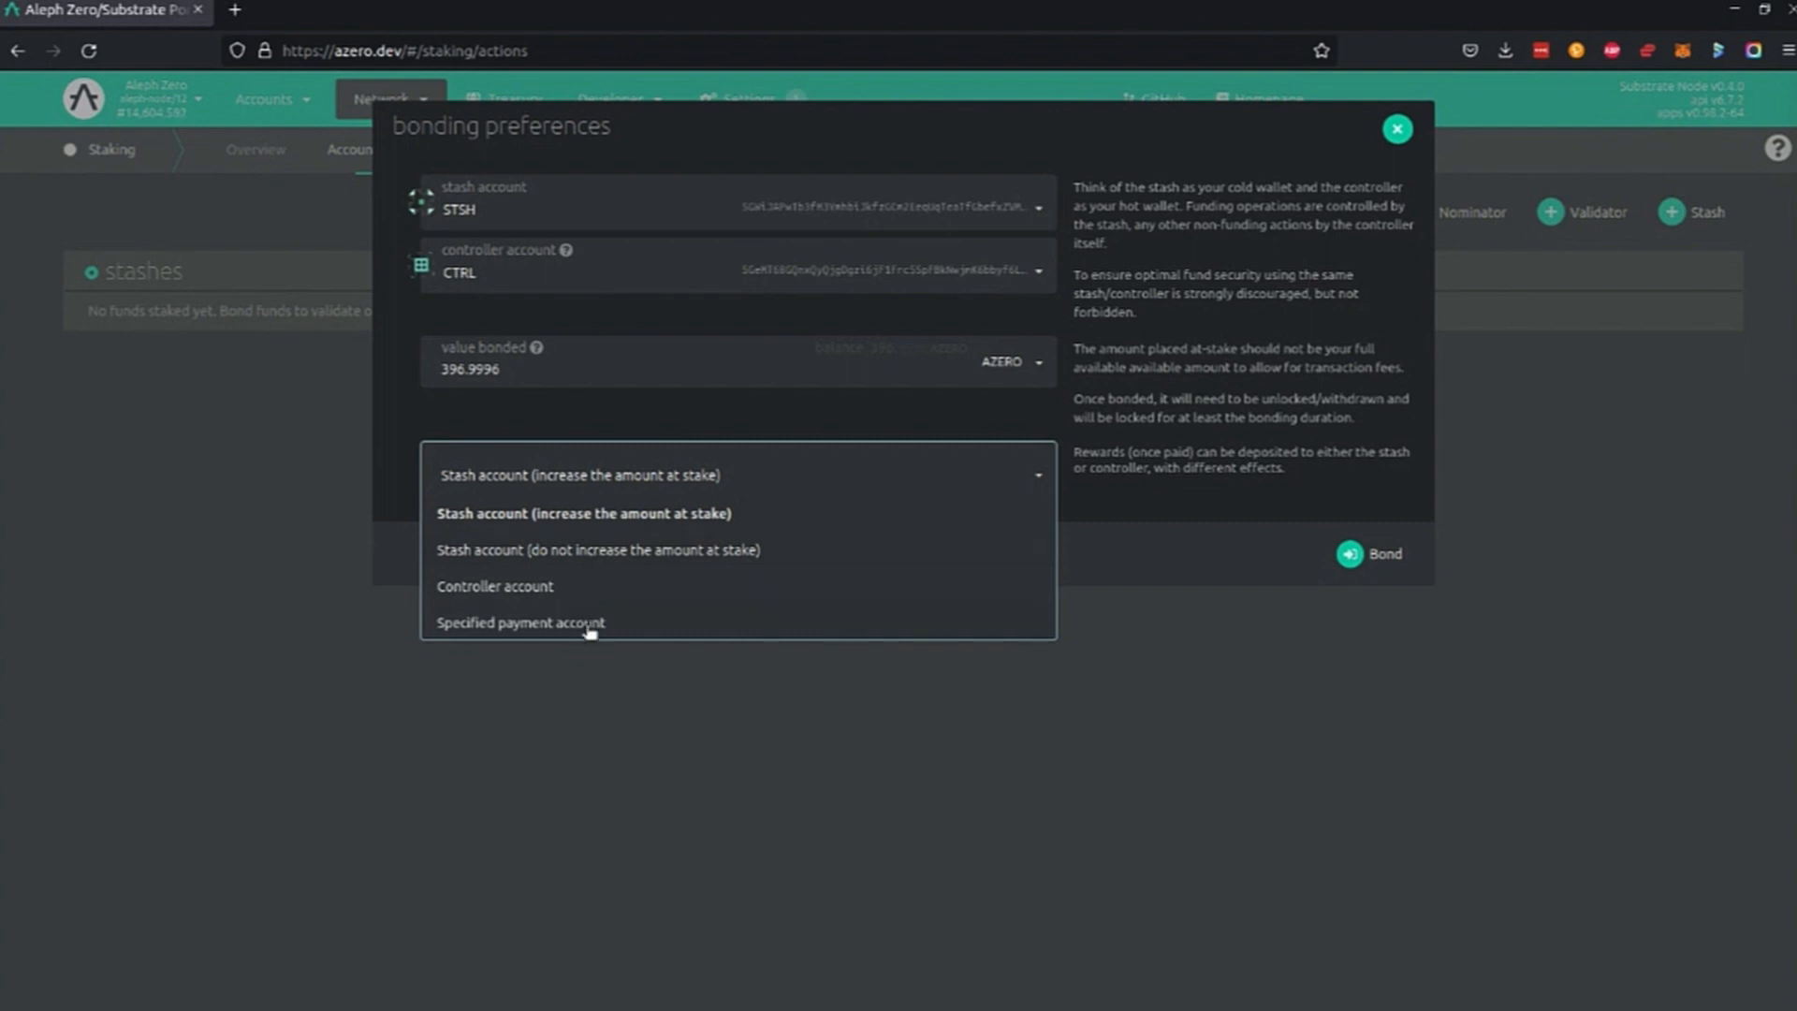
{"action": "mouse_move", "coordinate": [590, 627]}
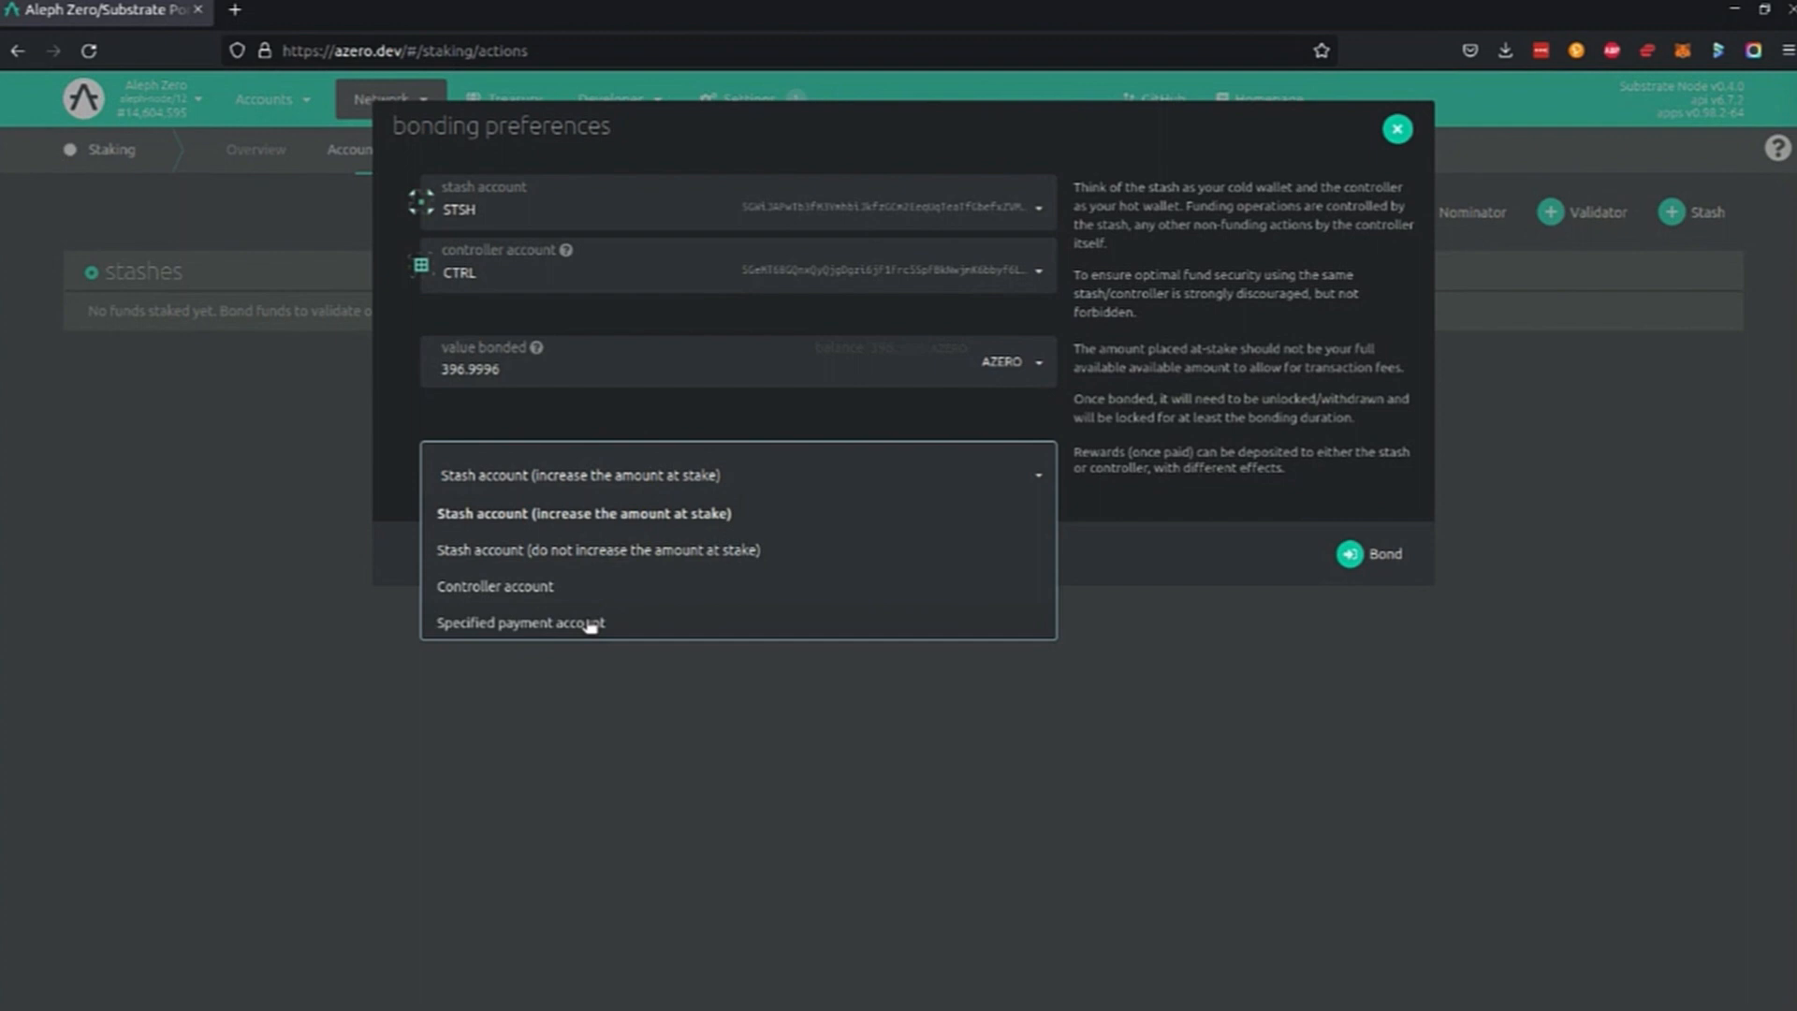
{"action": "left_click", "coordinate": [520, 622]}
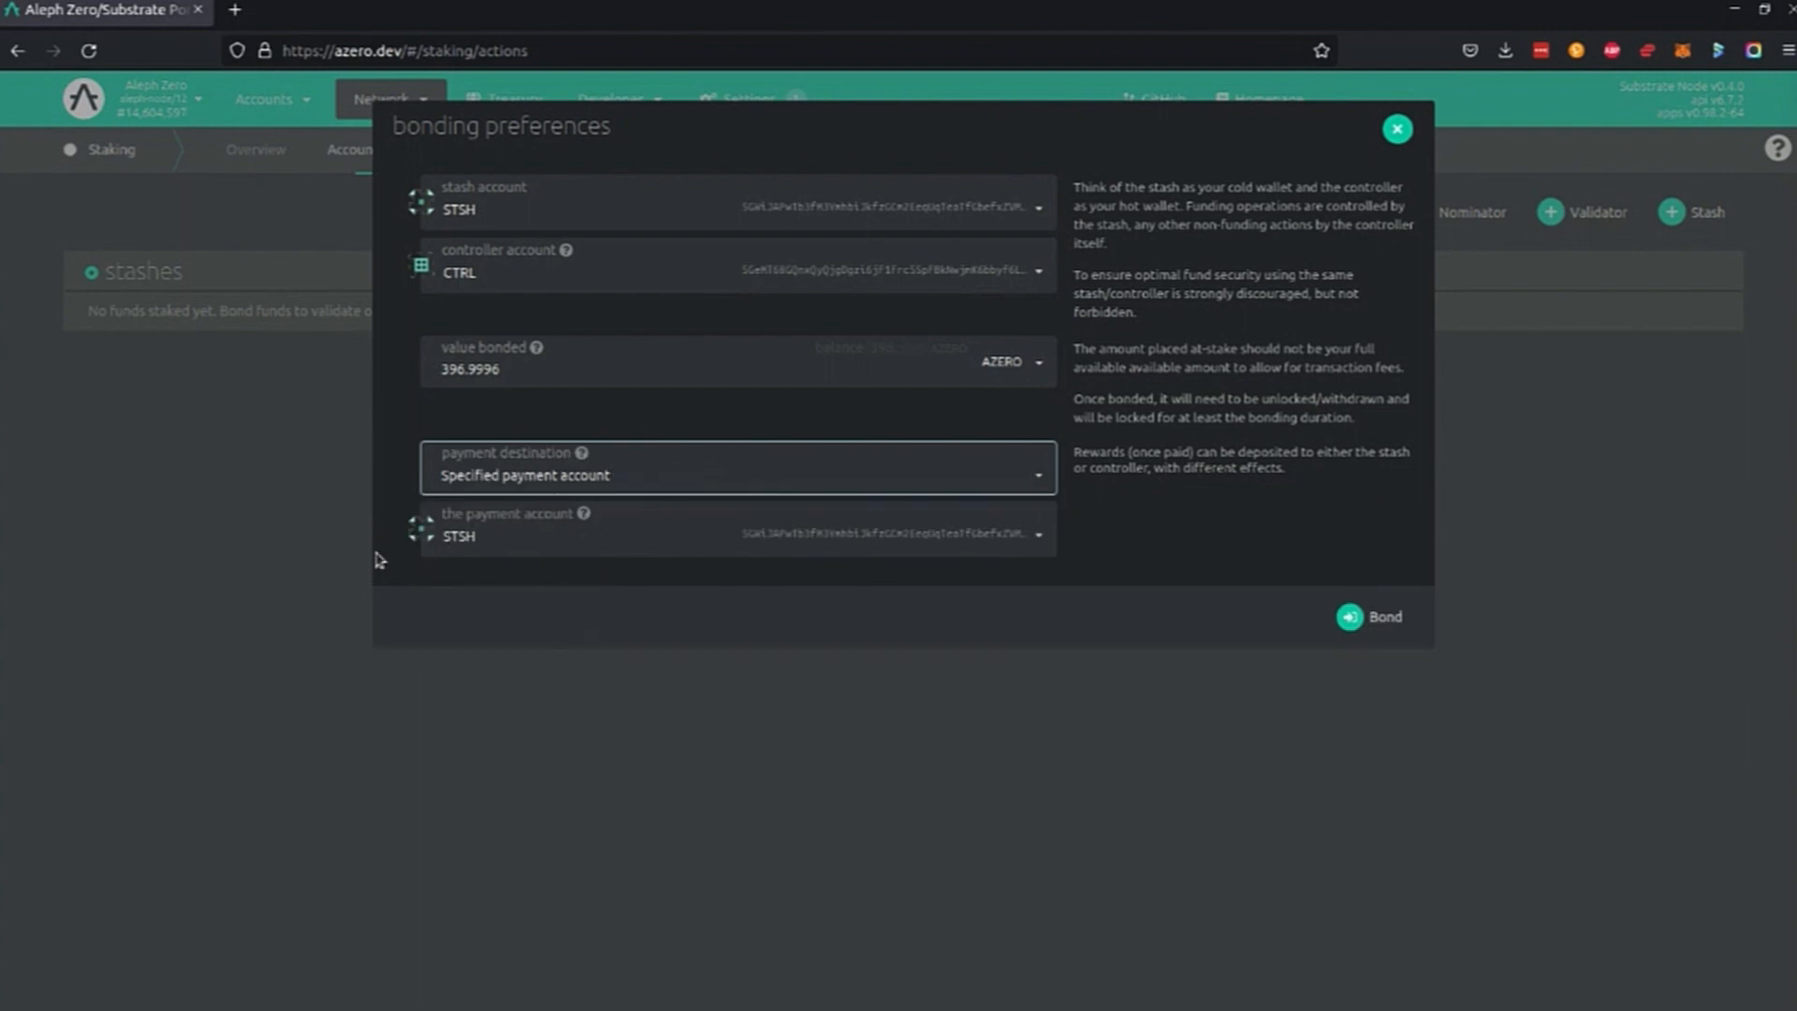
{"action": "left_click", "coordinate": [736, 475]}
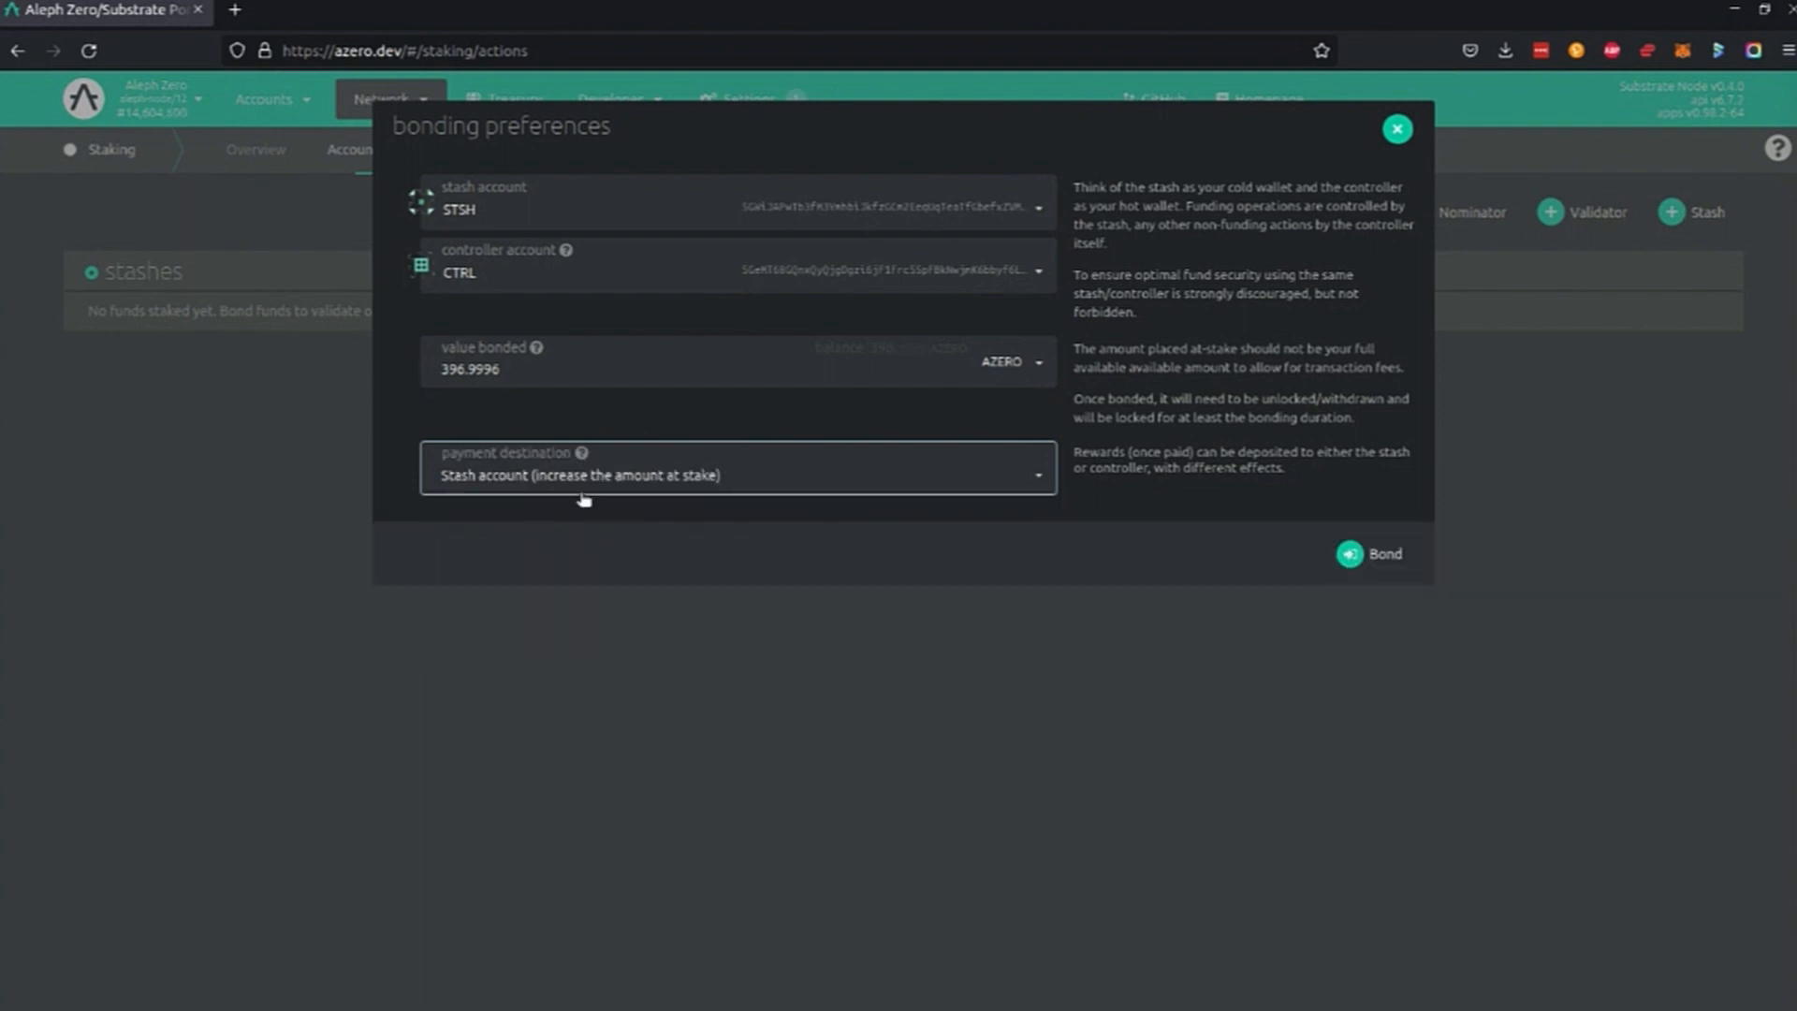
{"action": "mouse_move", "coordinate": [645, 143]}
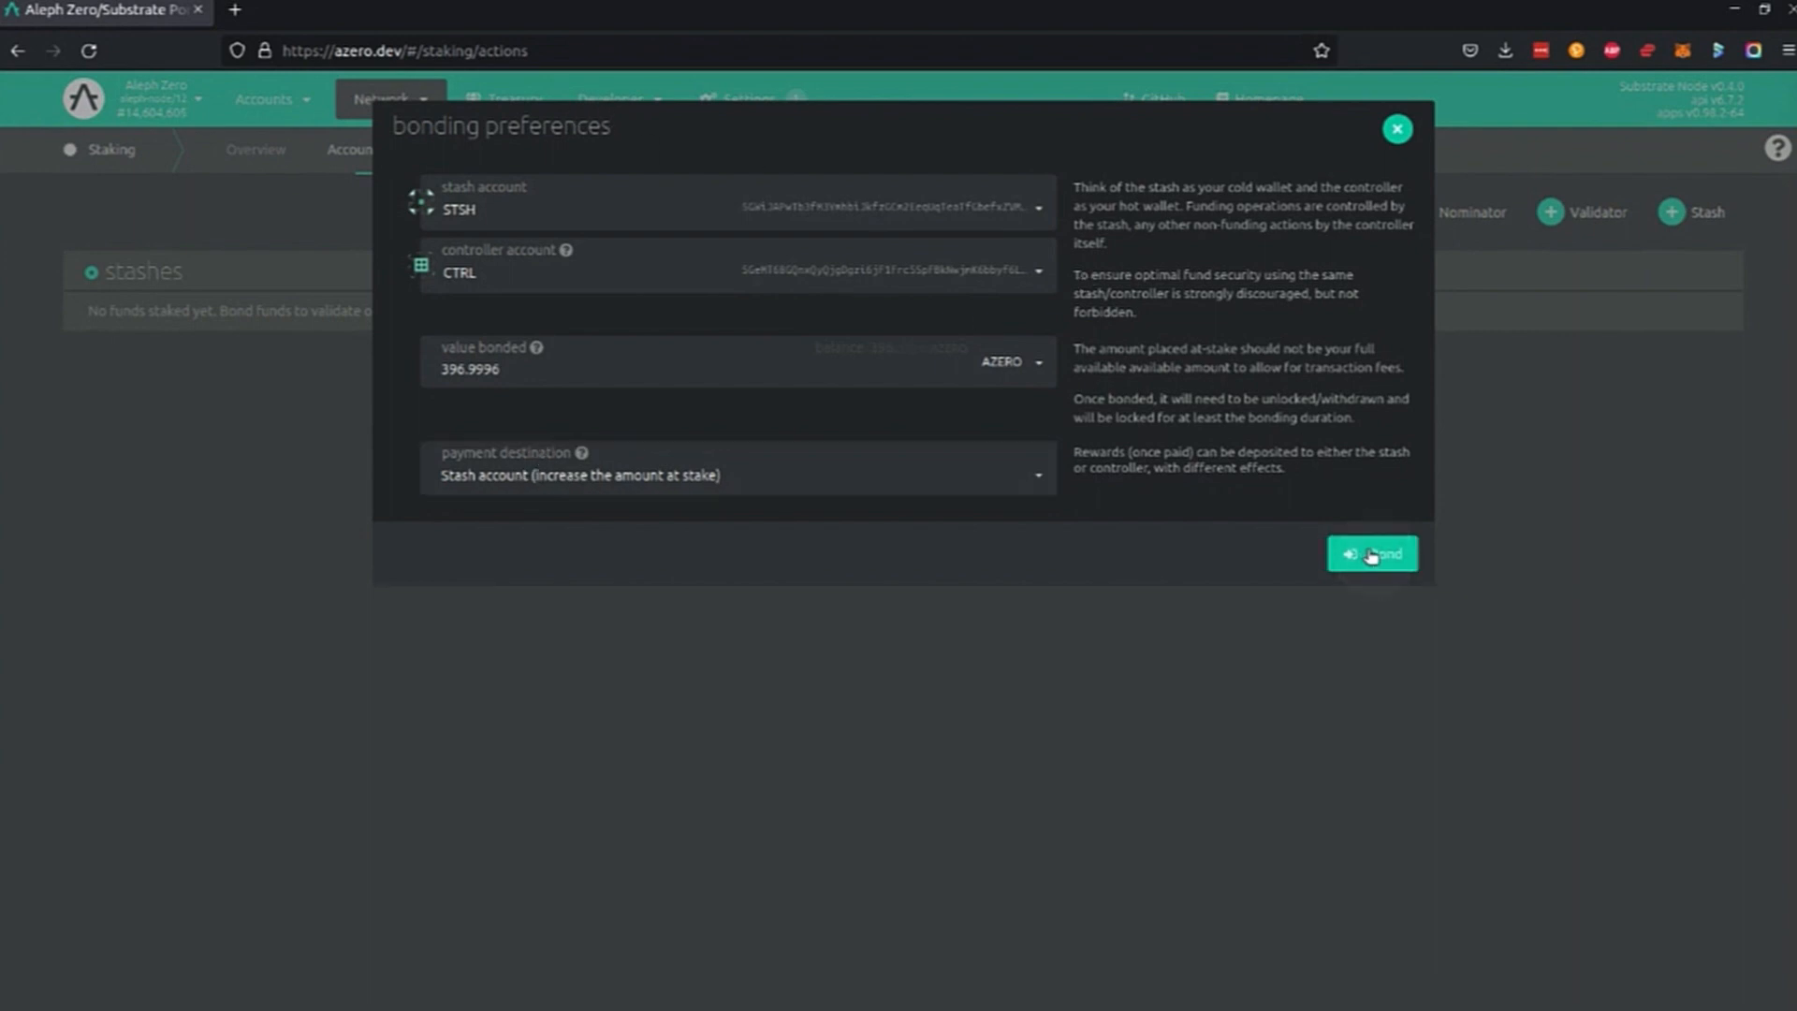
- Submit the 396.9996 AZERO bond and sign it with the account password
{"action": "left_click", "coordinate": [1372, 554]}
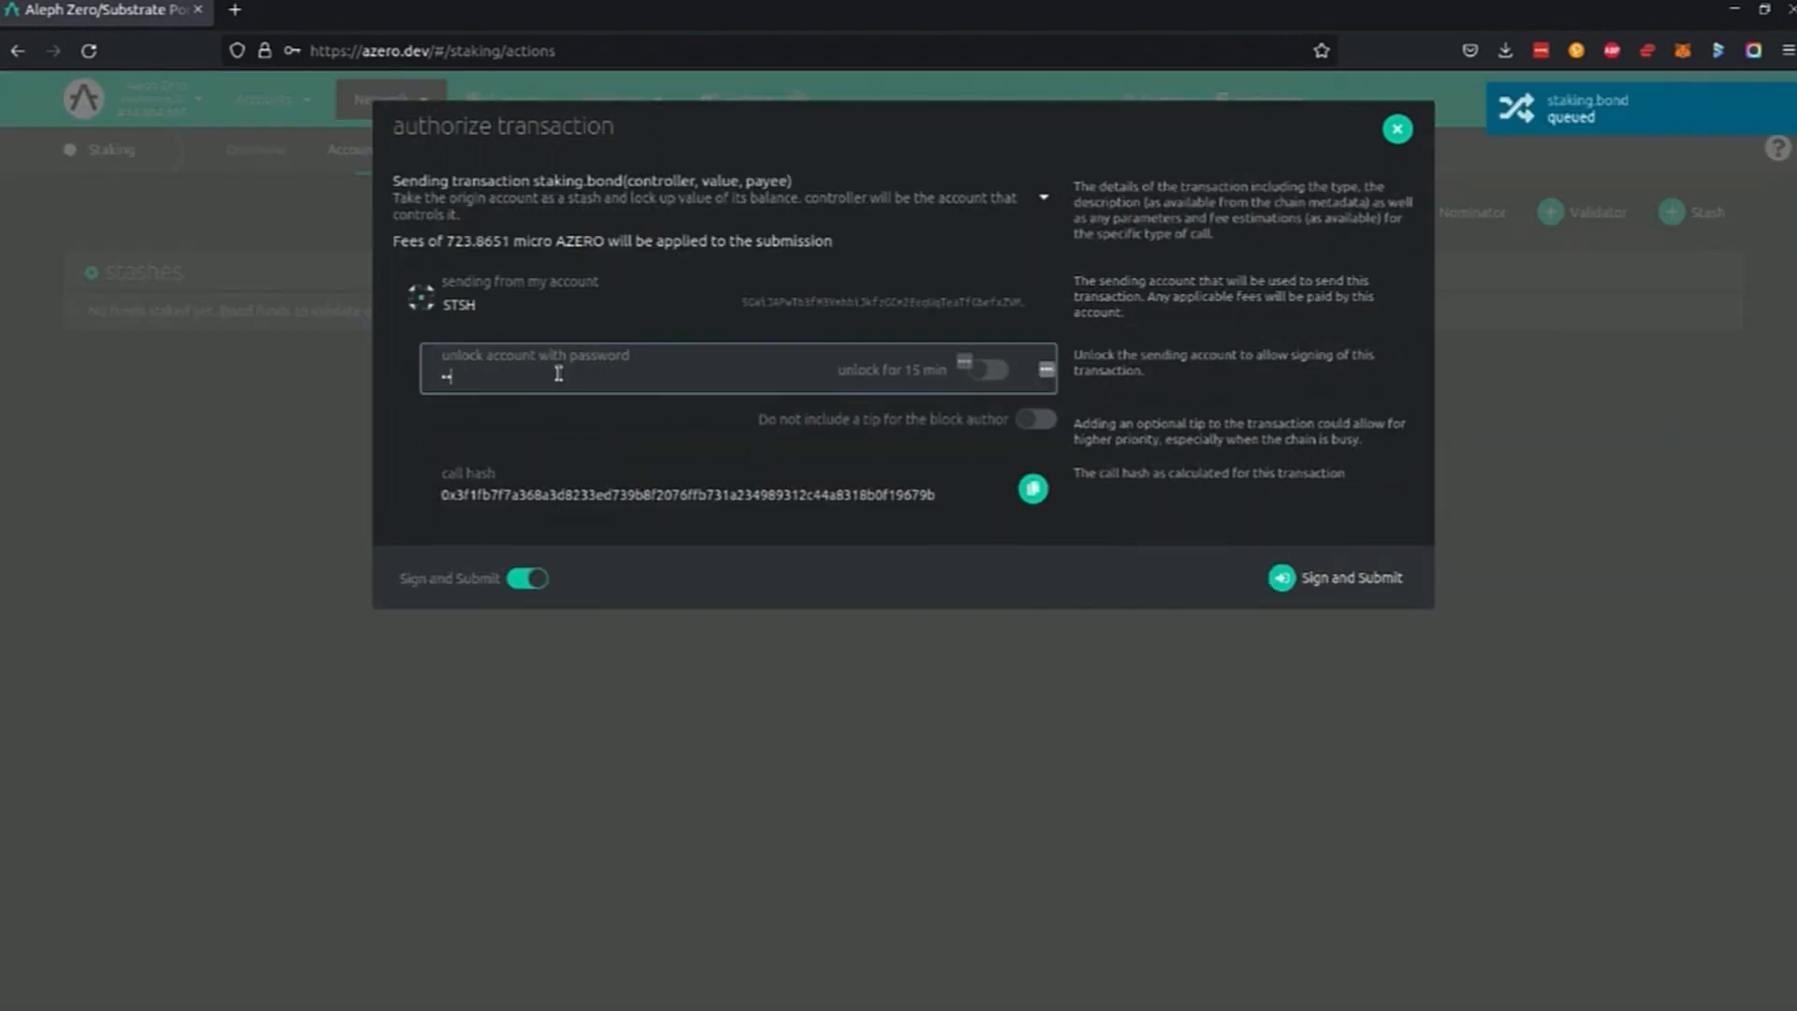
{"action": "type", "text": "password"}
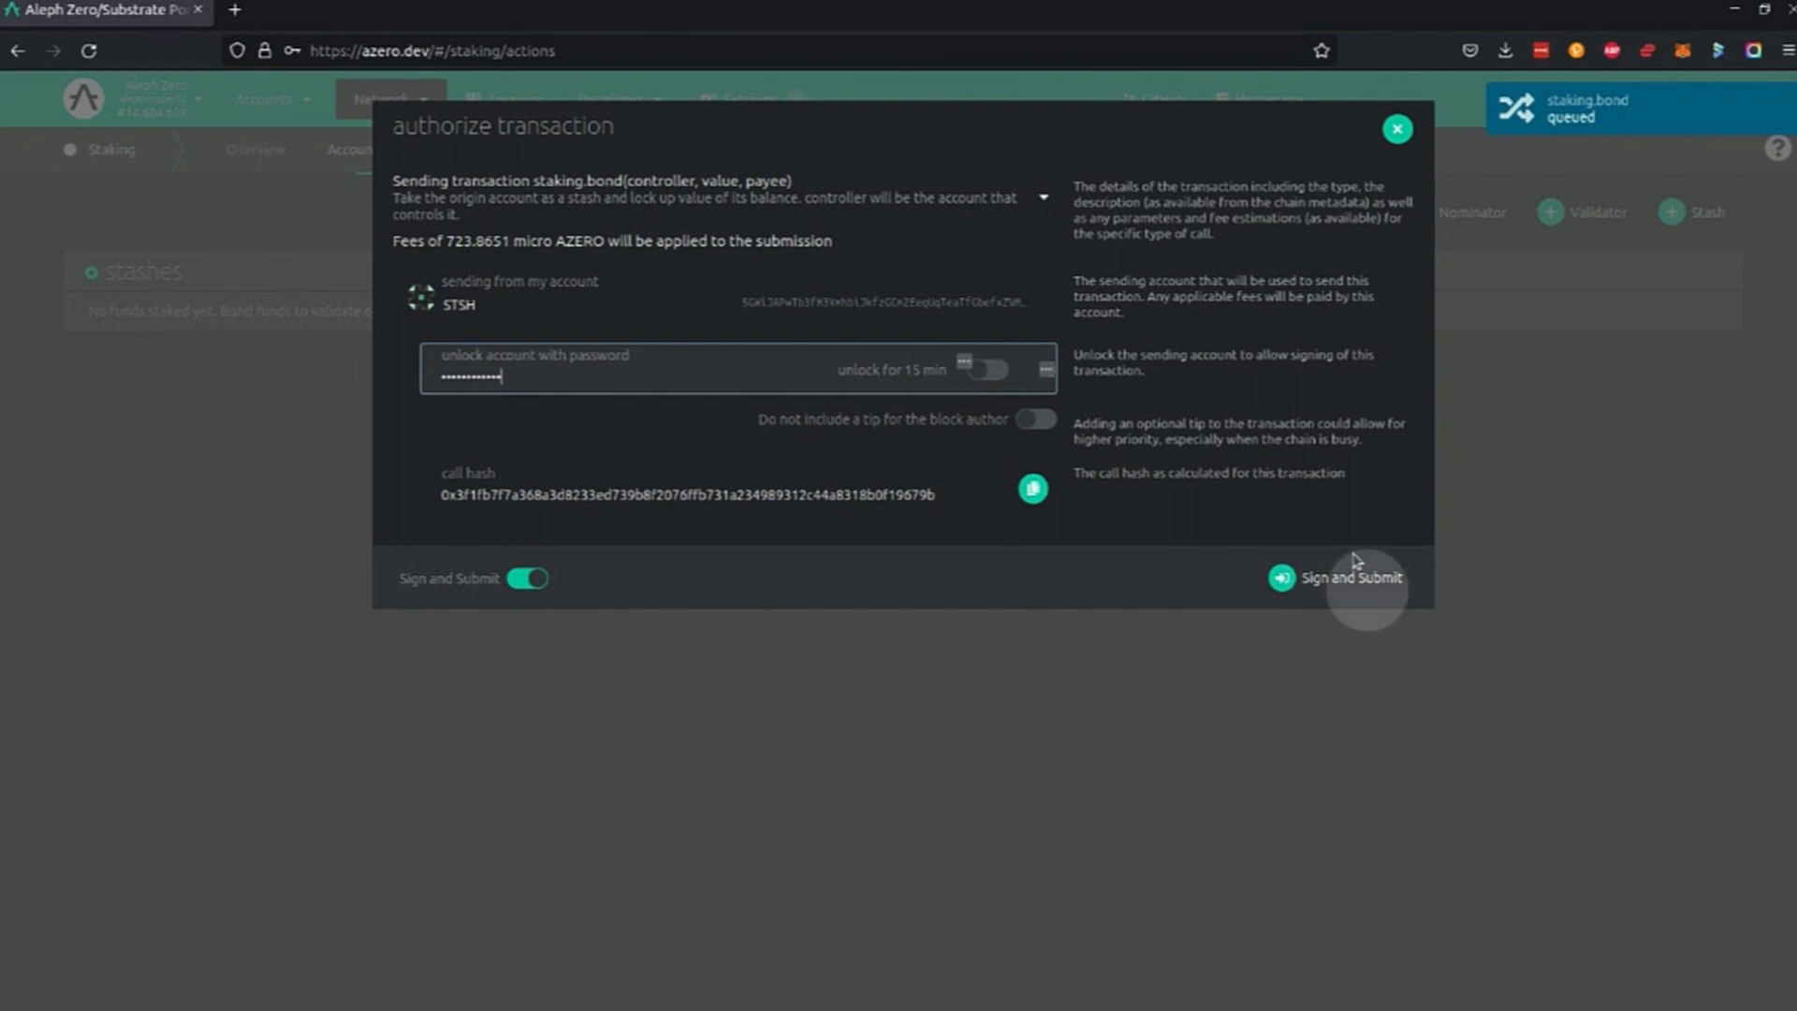
{"action": "left_click", "coordinate": [1351, 578]}
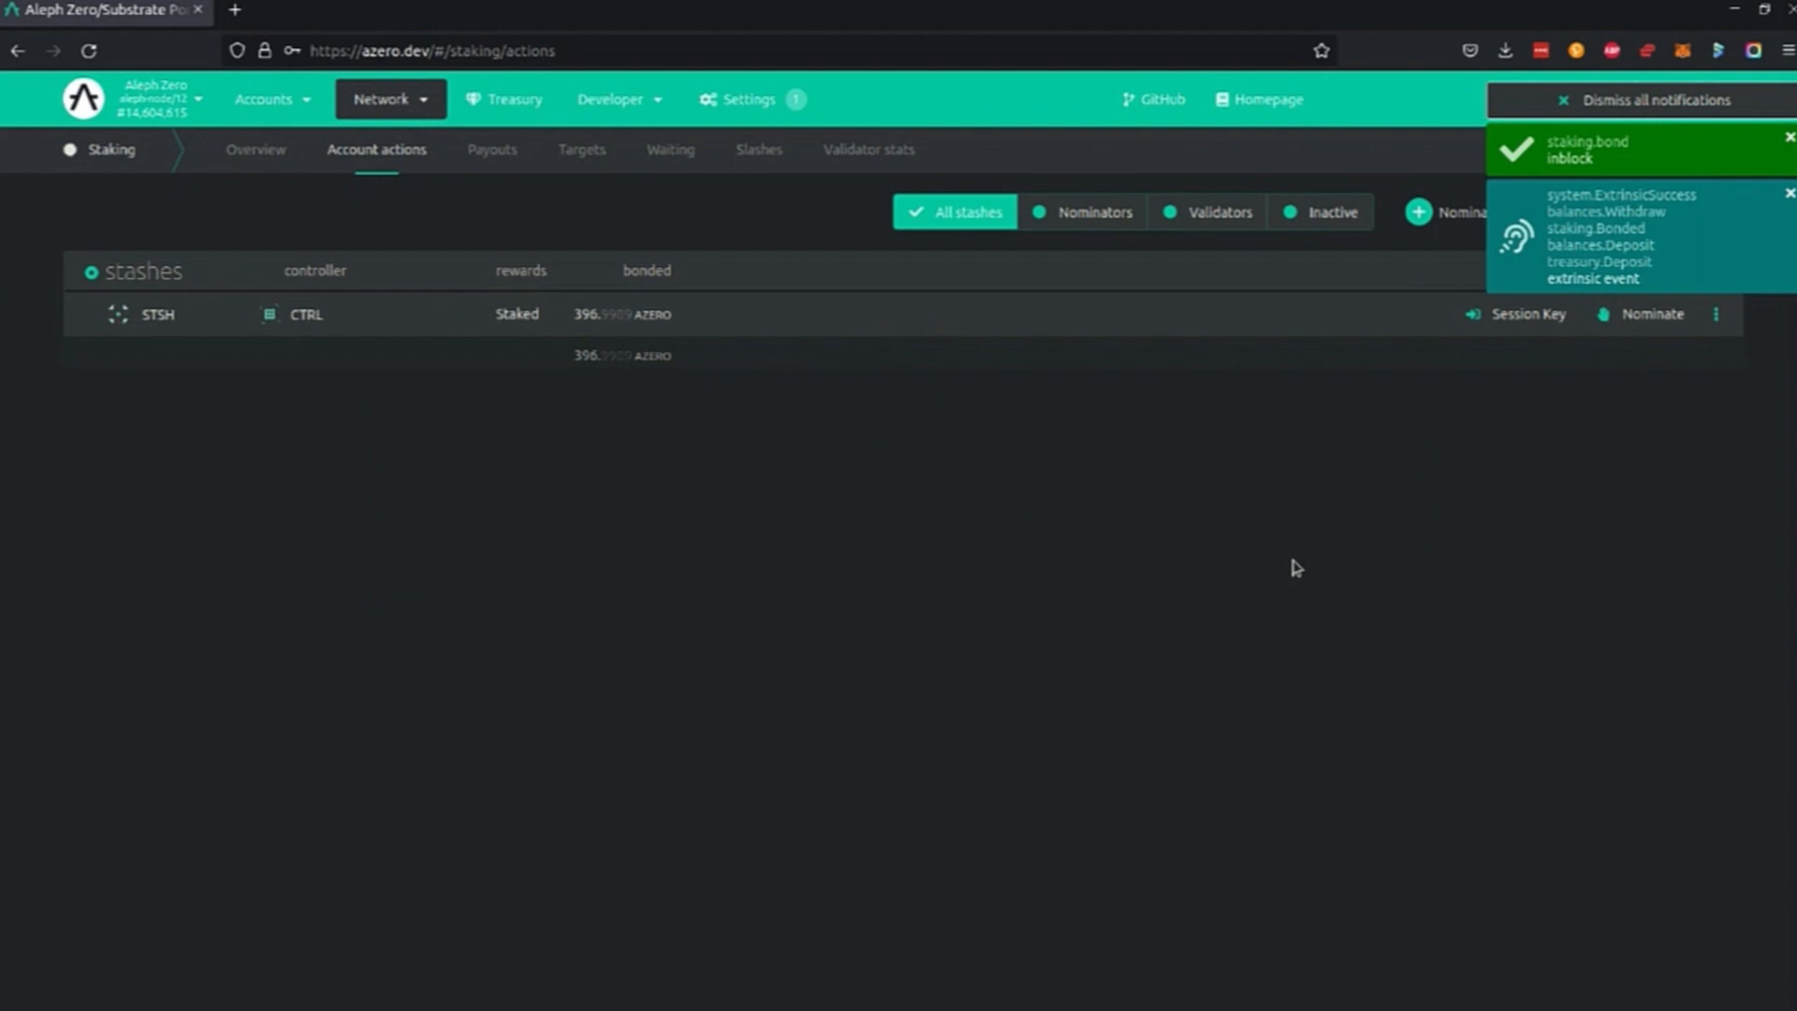
{"action": "mouse_move", "coordinate": [566, 370]}
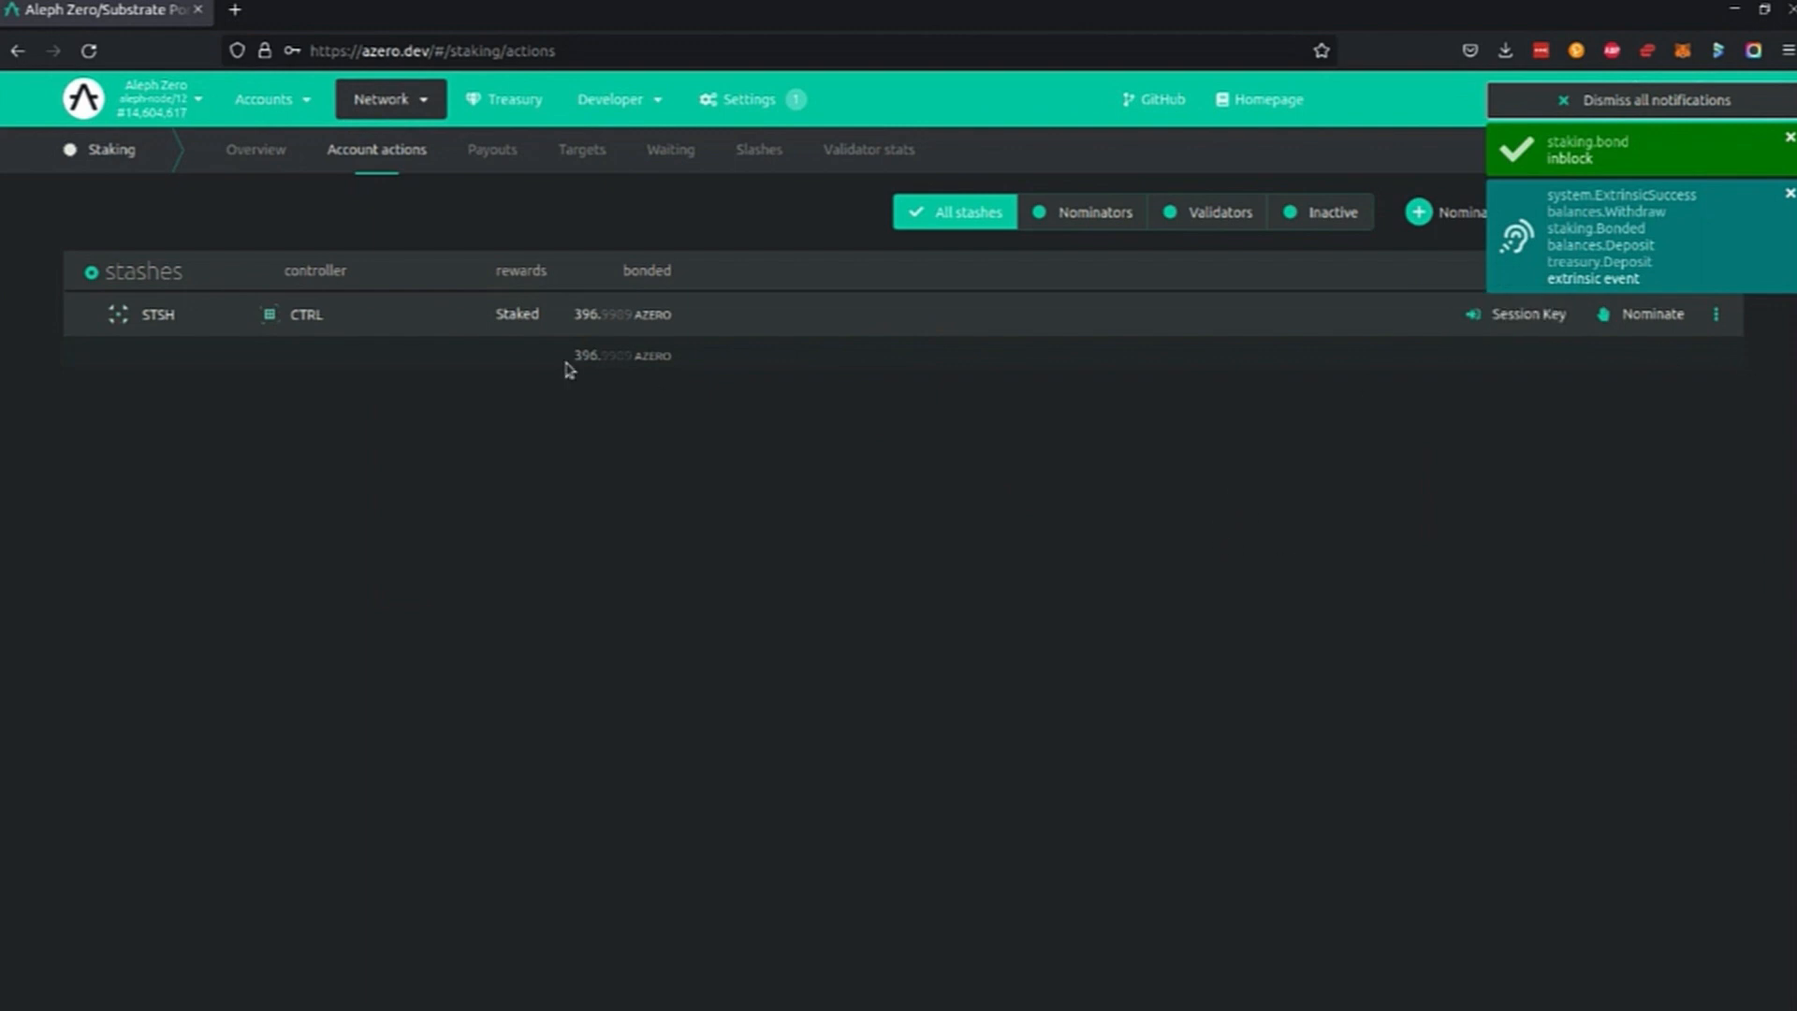
{"action": "mouse_move", "coordinate": [542, 387]}
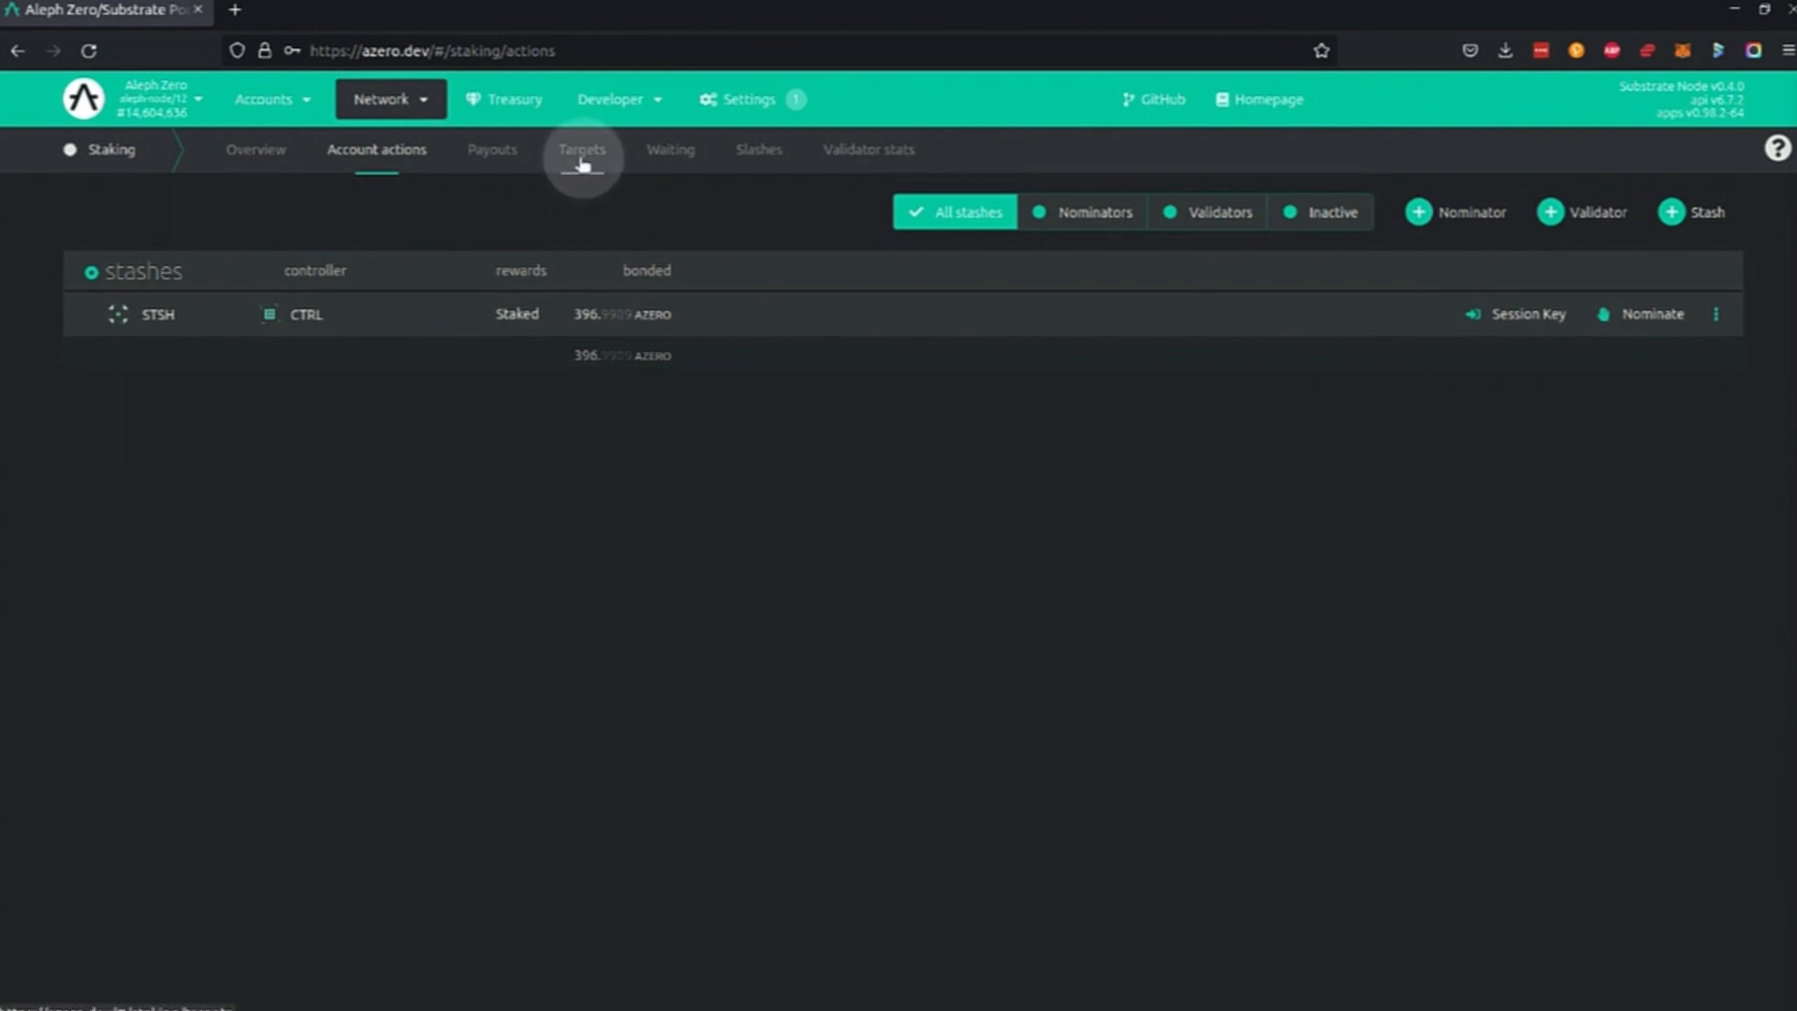
- Show the Targets list of validators ranked by return, topping at 52.19%
{"action": "left_click", "coordinate": [581, 149]}
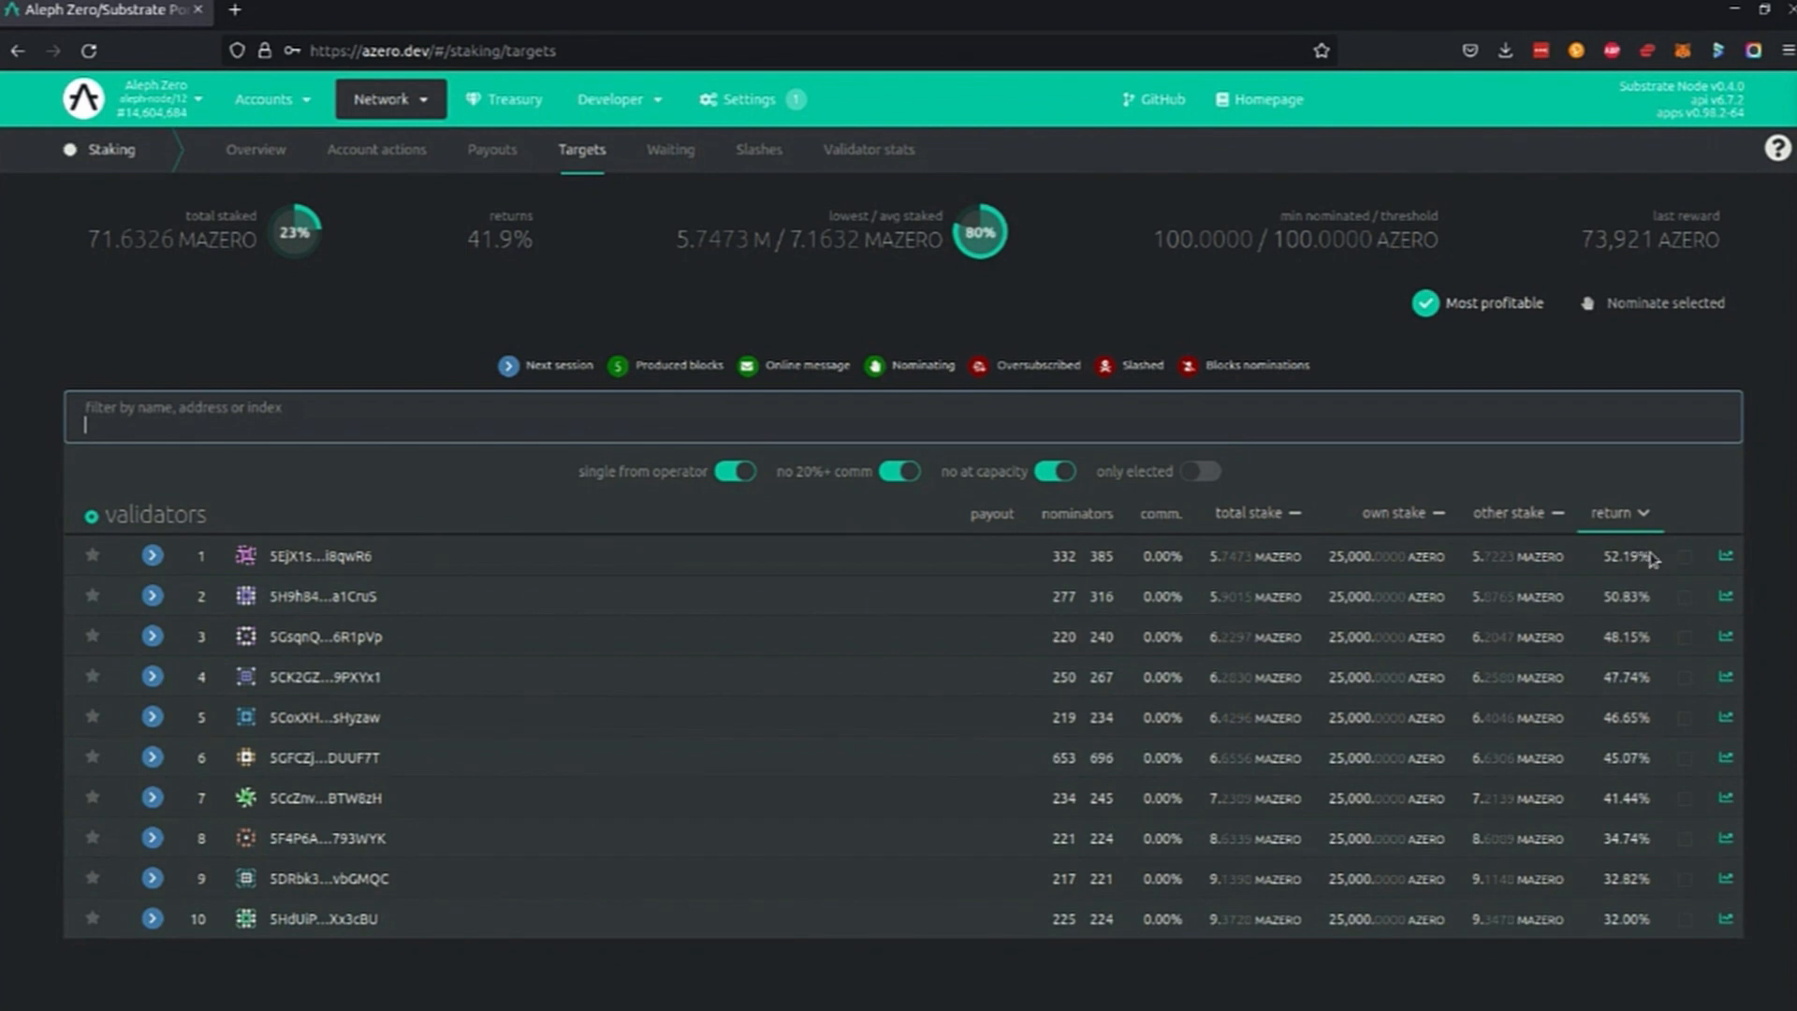
{"action": "mouse_move", "coordinate": [565, 580]}
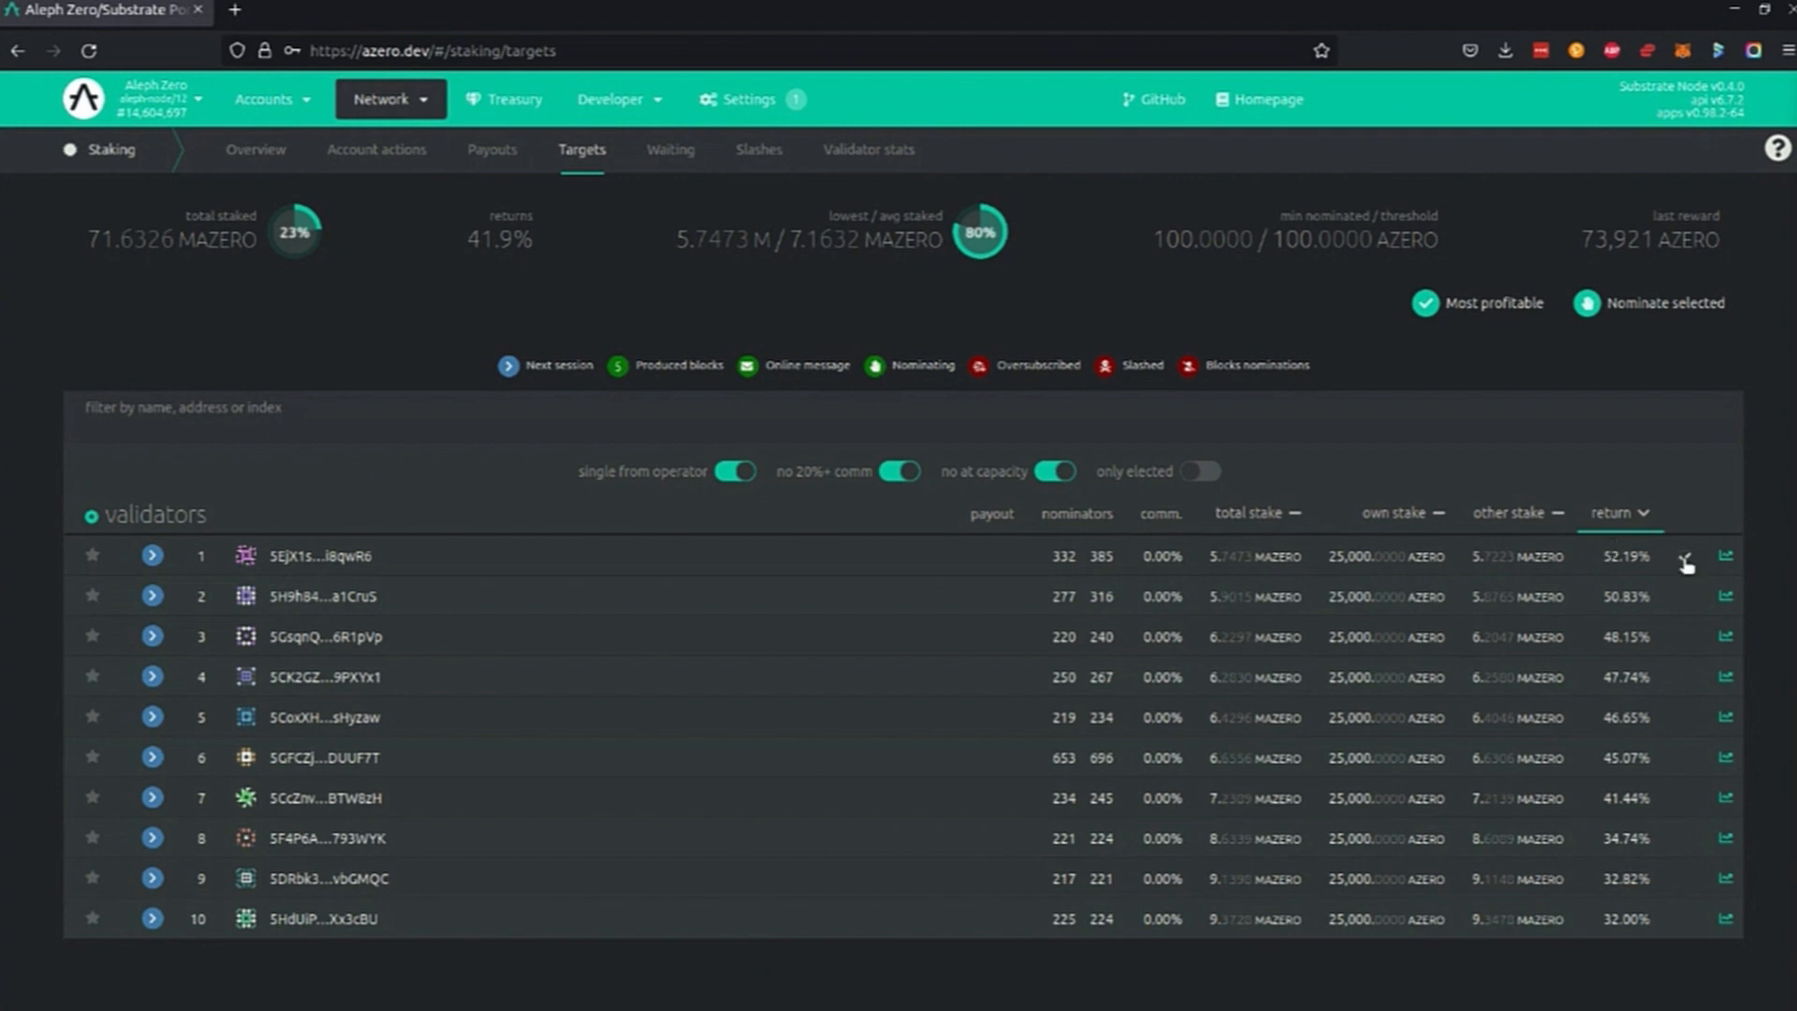
- Nominate the selected top validator and return to Account actions
{"action": "left_click", "coordinate": [1685, 556]}
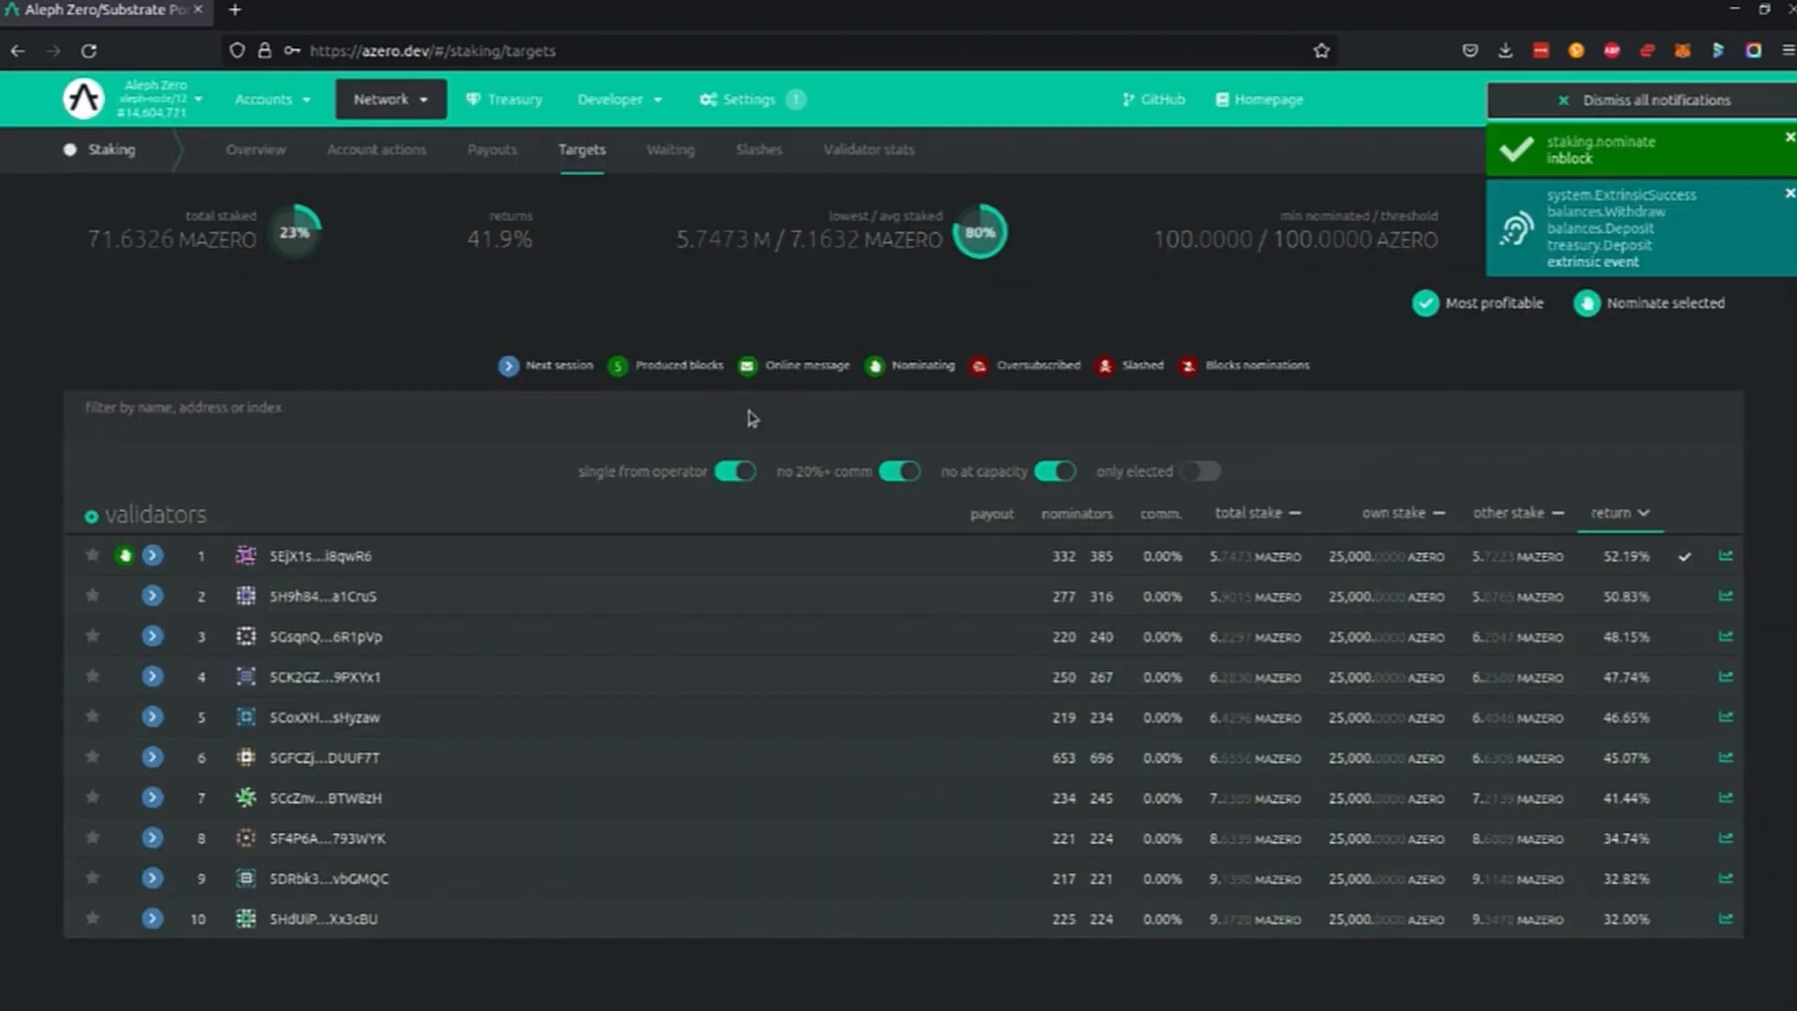
{"action": "mouse_move", "coordinate": [544, 329]}
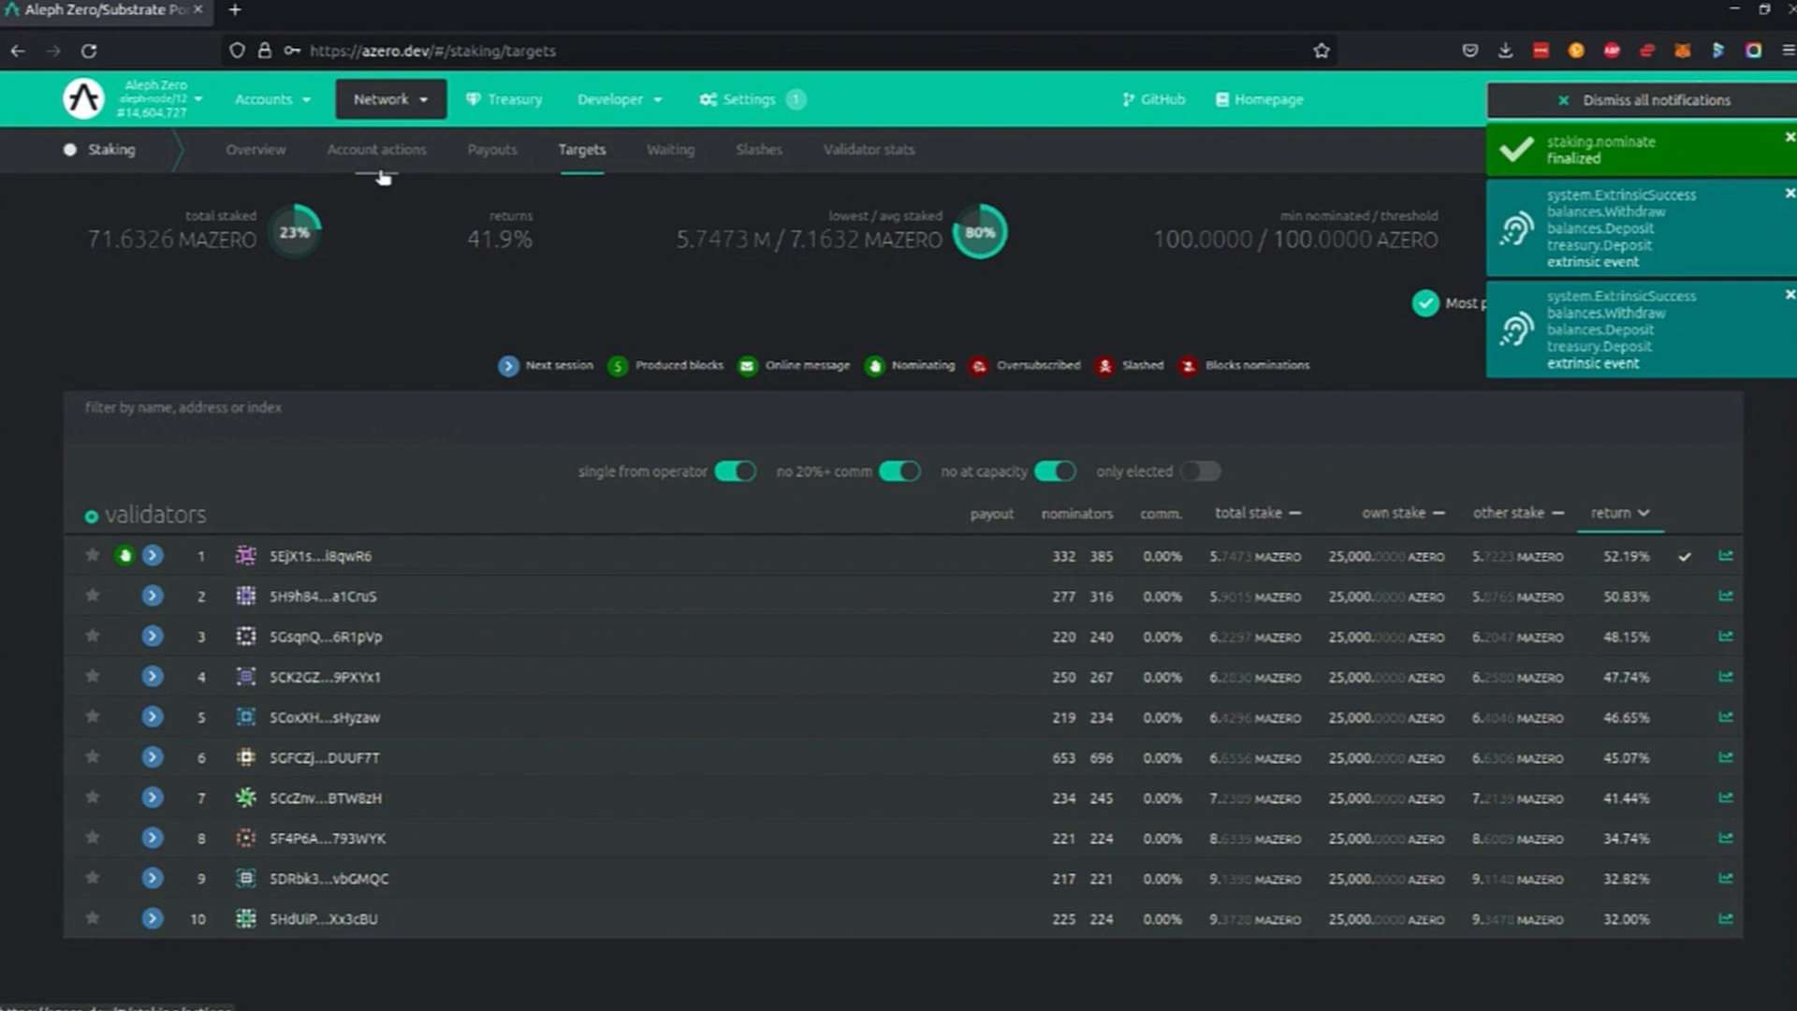
{"action": "left_click", "coordinate": [376, 150]}
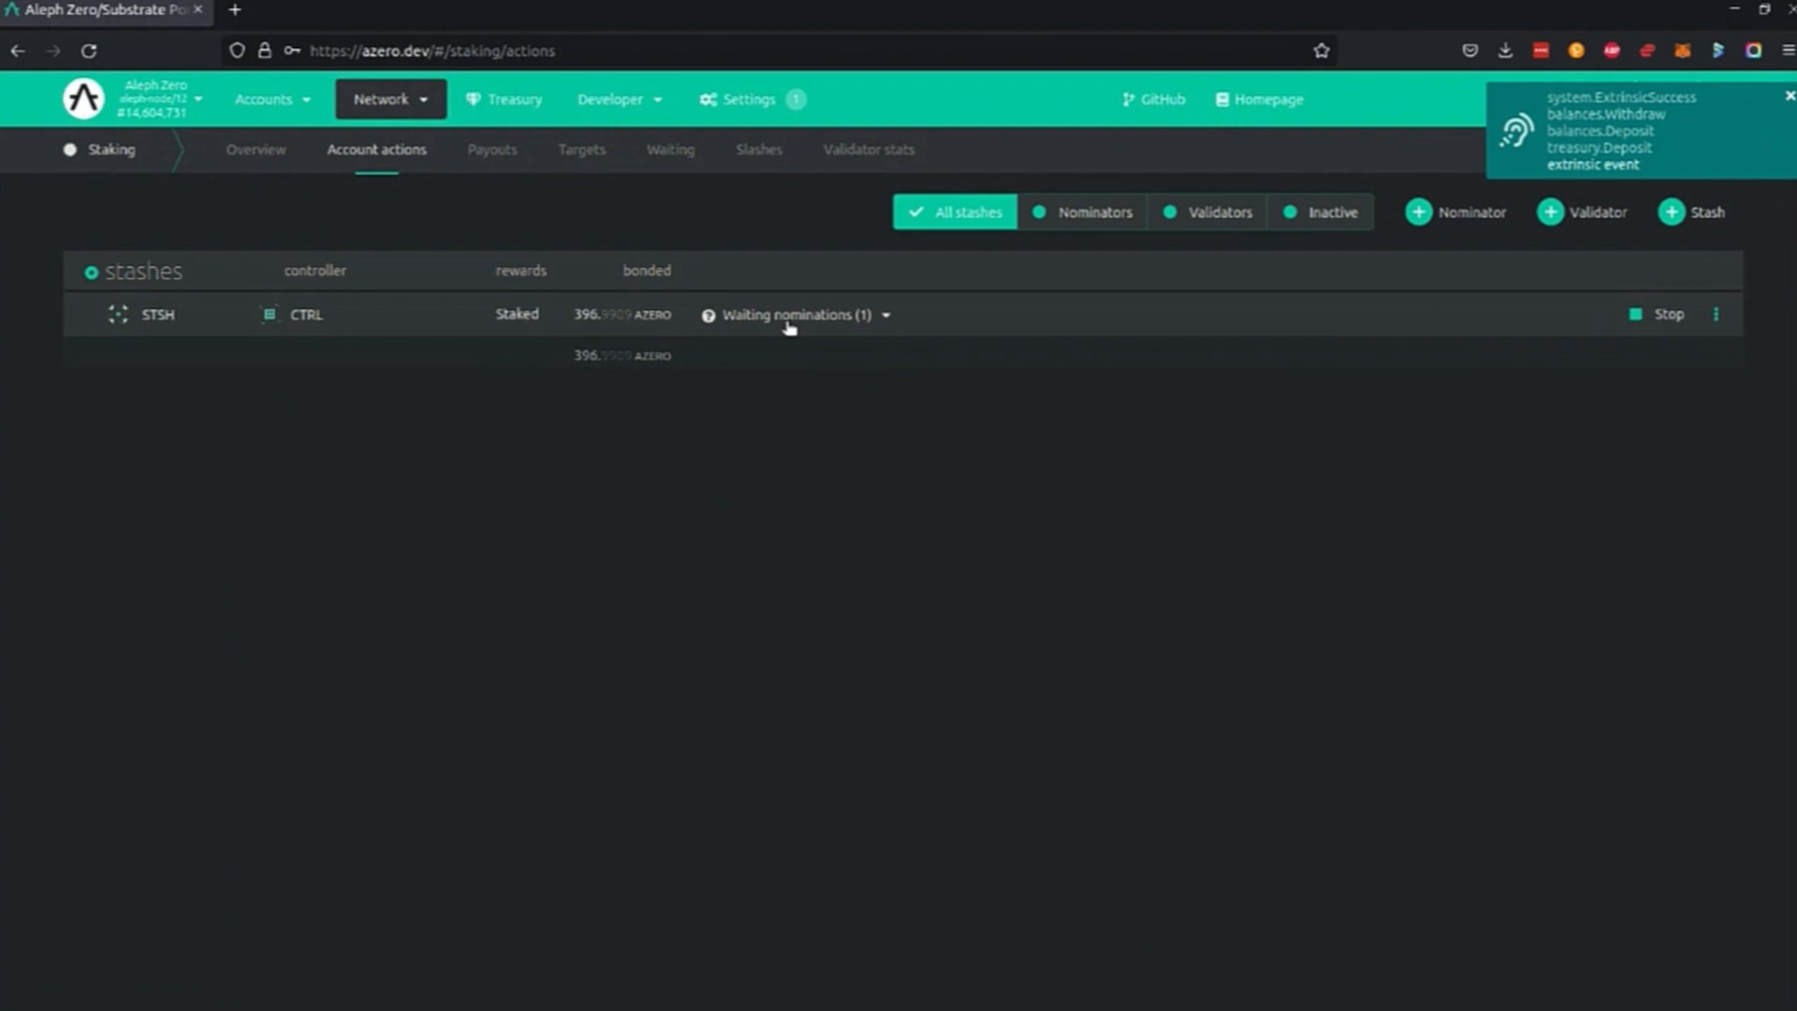
{"action": "mouse_move", "coordinate": [896, 327]}
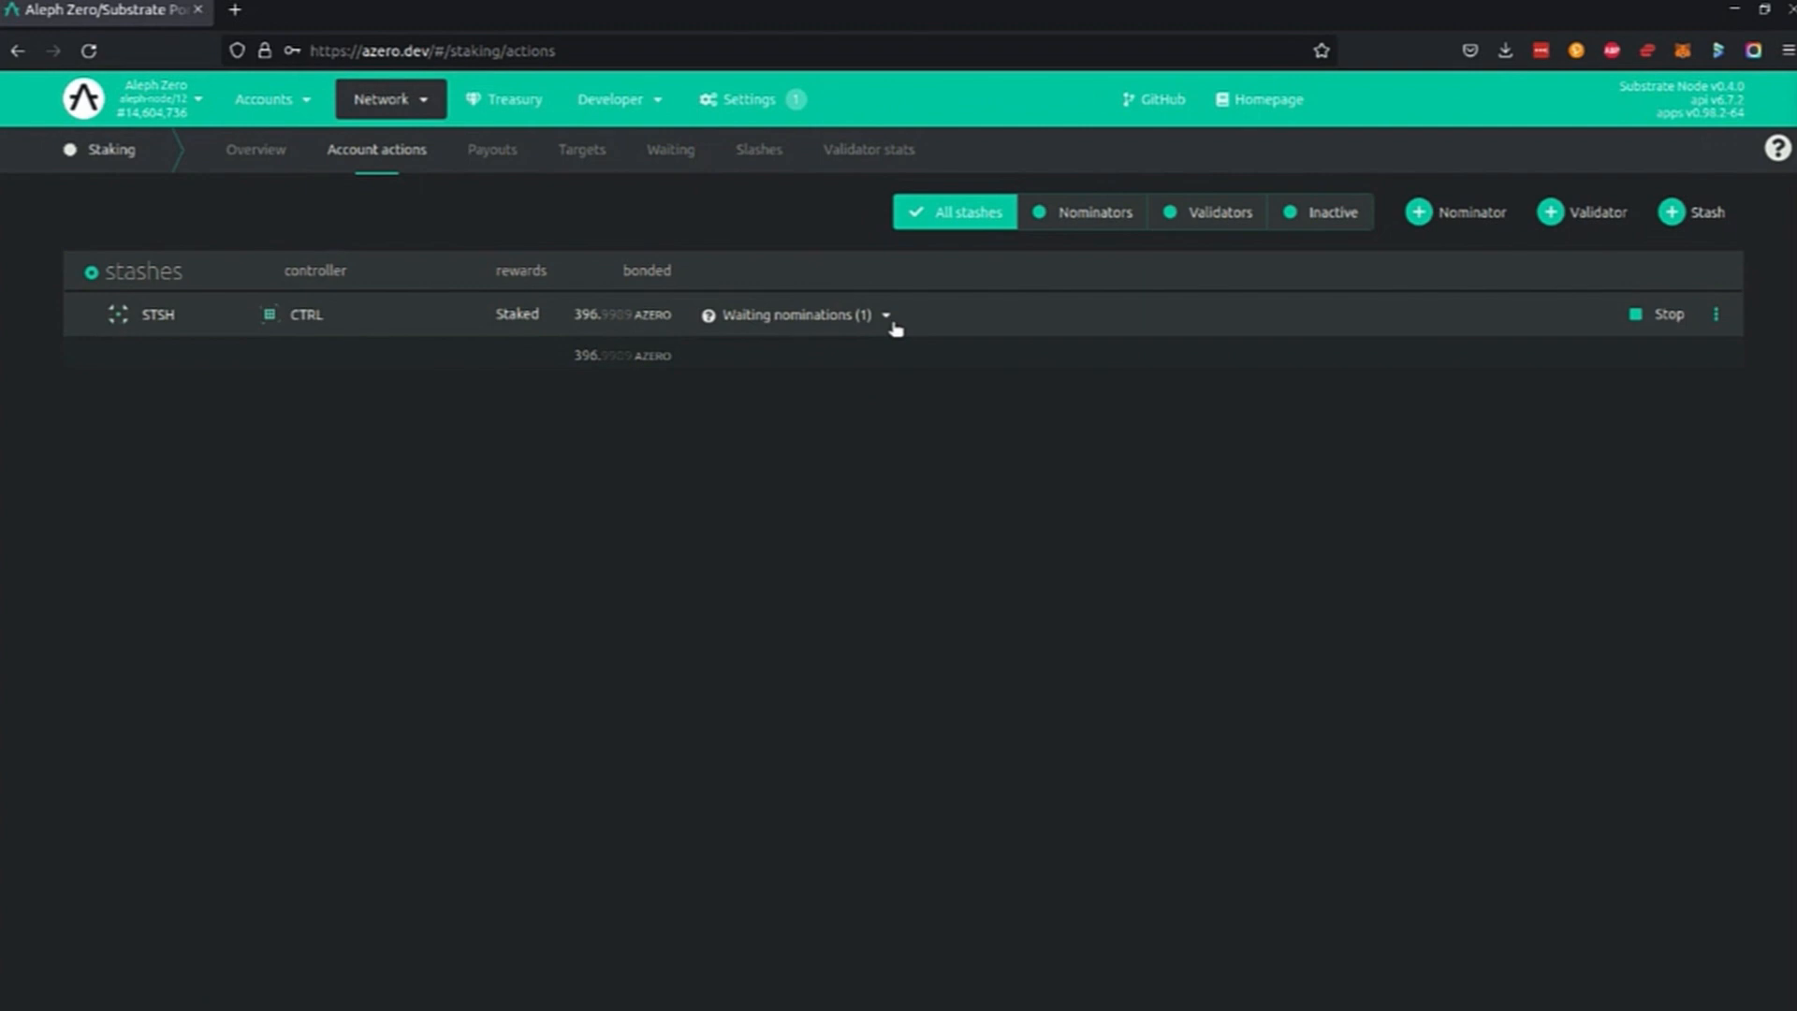
{"action": "mouse_move", "coordinate": [867, 276]}
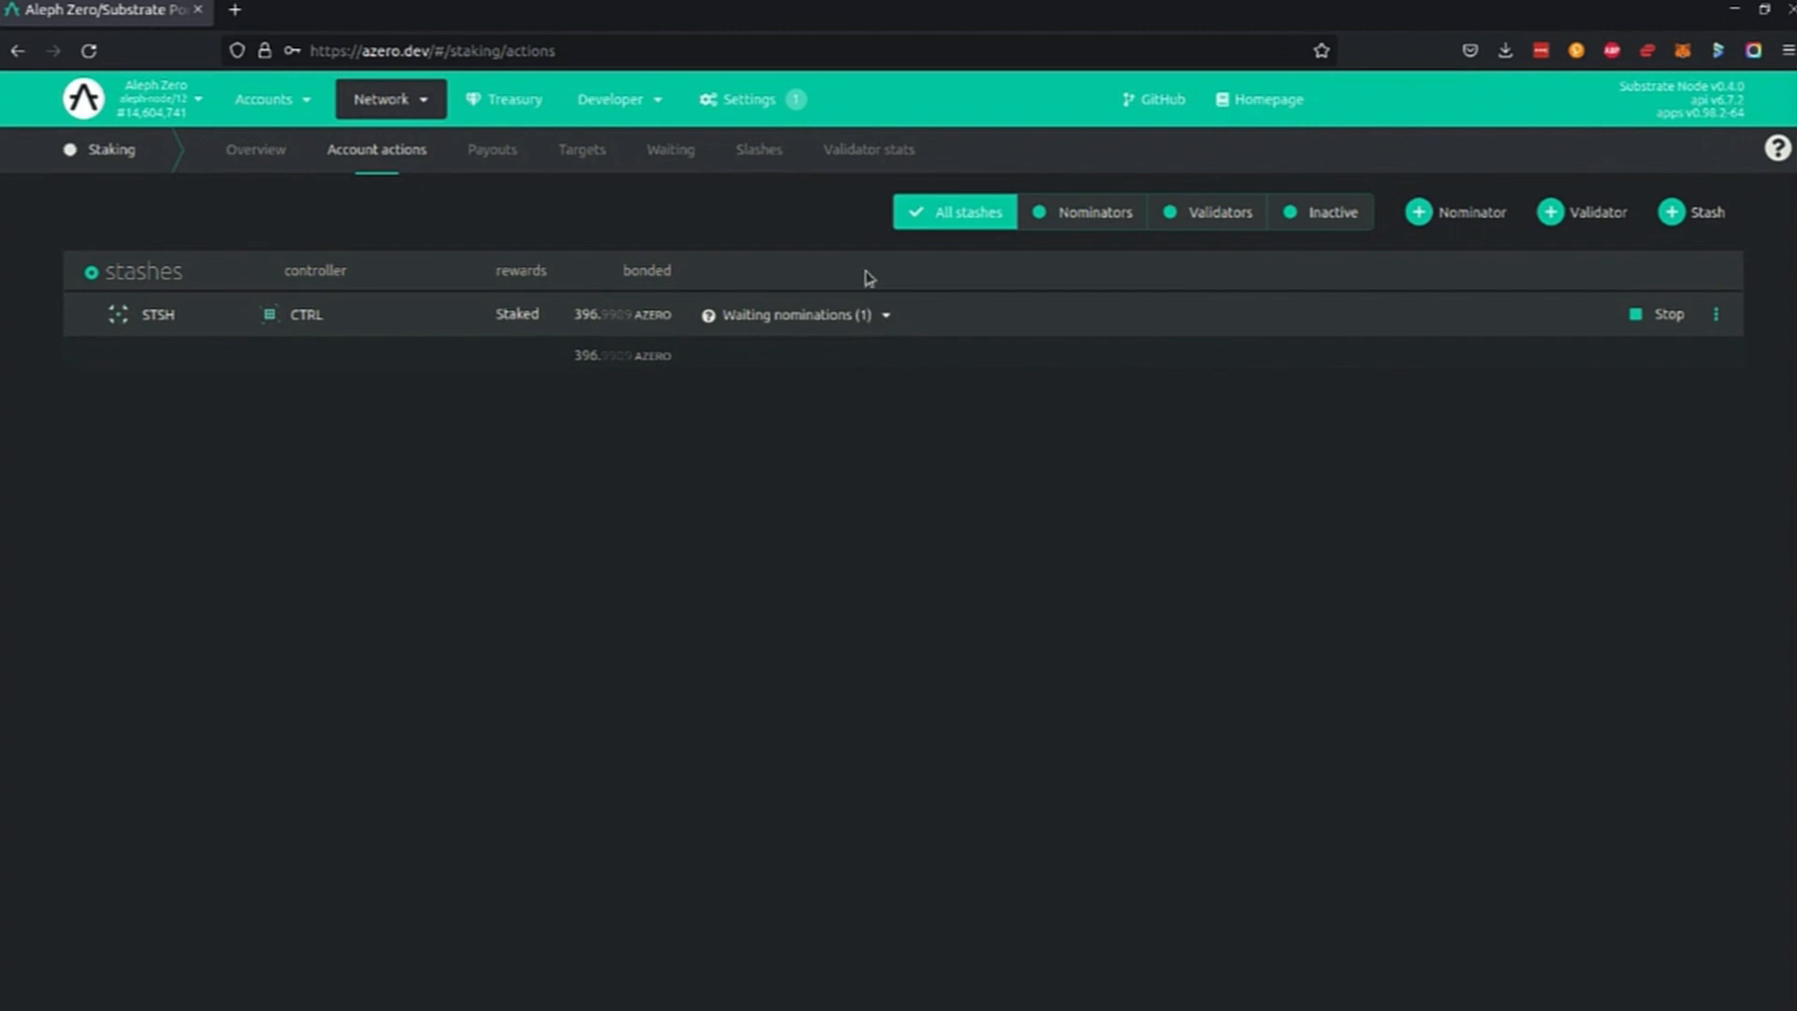